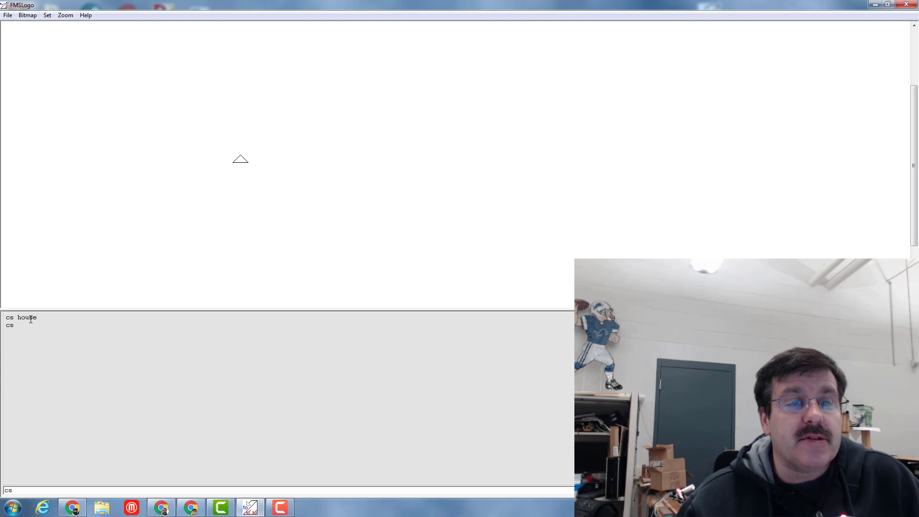
Run cs house to clear the screen and redraw the full house scene.
key(Return)
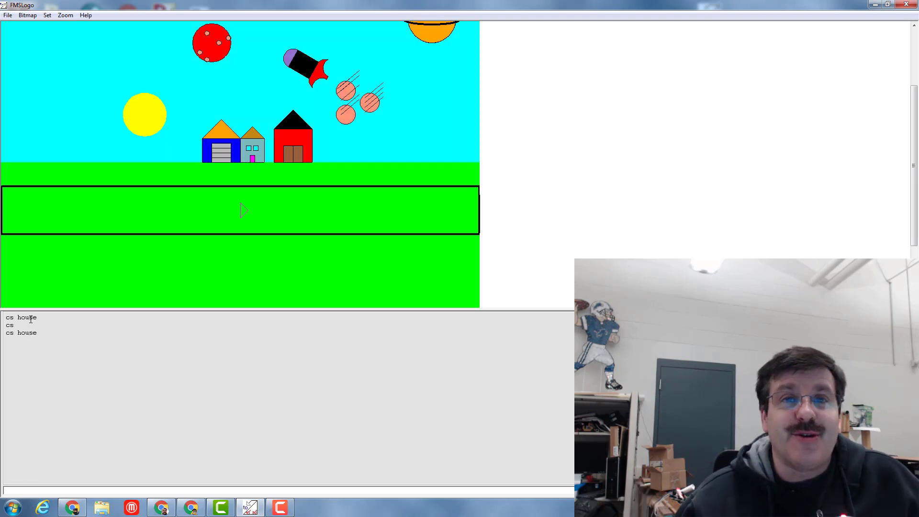
mouse_move(309, 96)
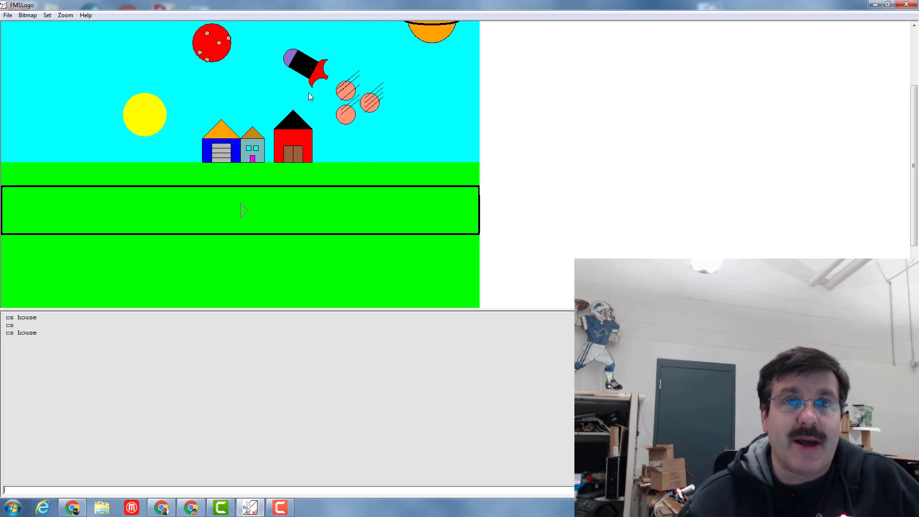
mouse_move(314, 102)
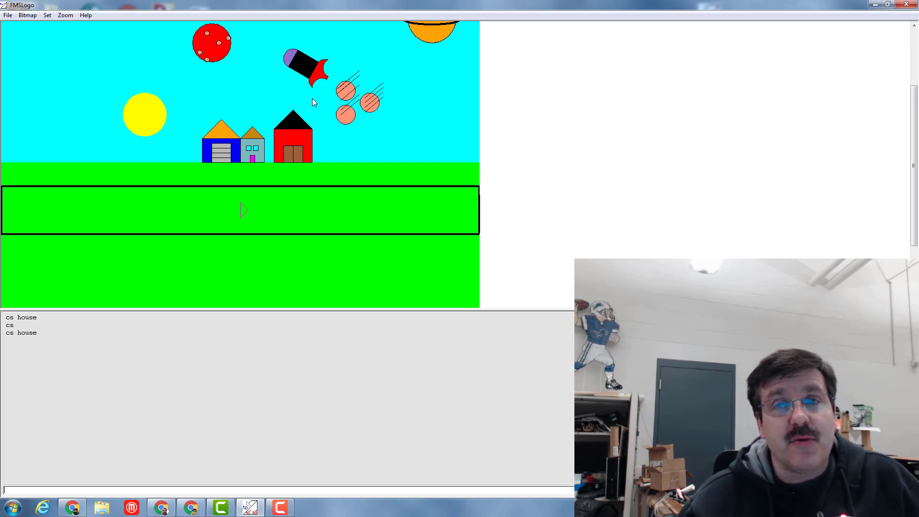
mouse_move(592, 80)
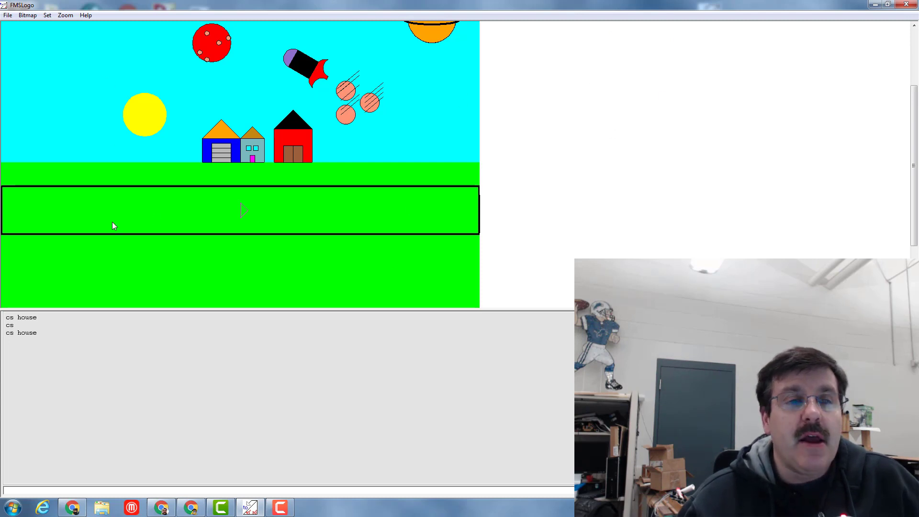
mouse_move(469, 125)
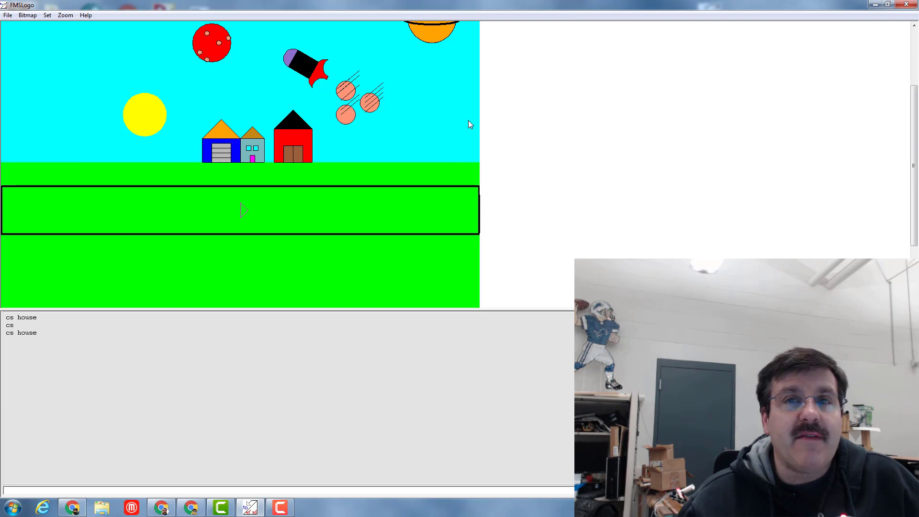
mouse_move(469, 121)
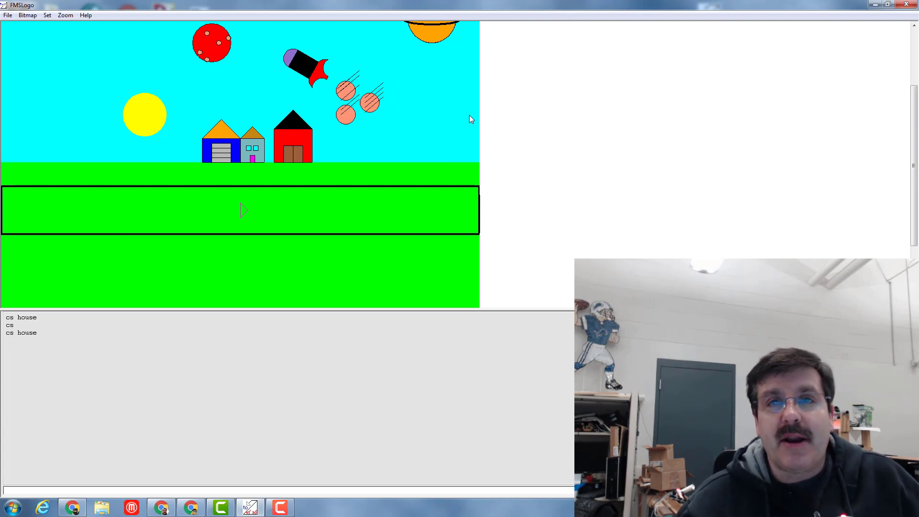
mouse_move(809, 41)
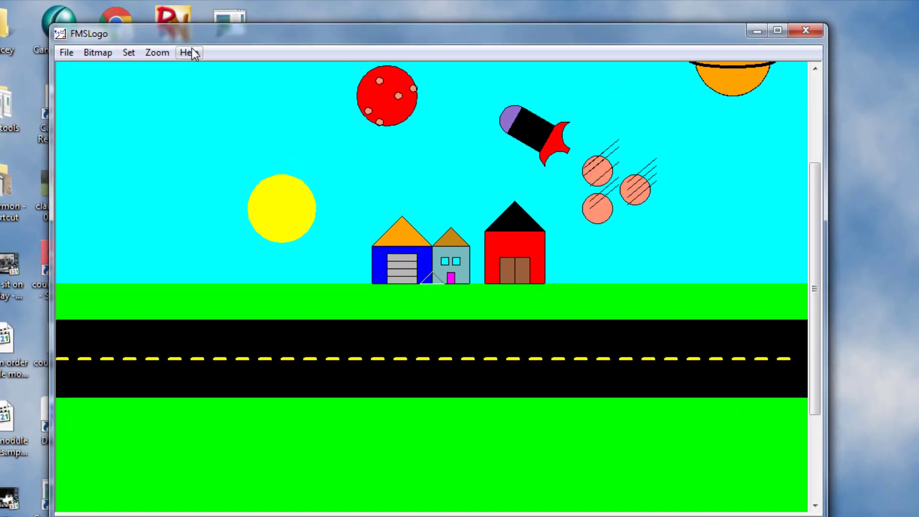
Look up WINDOWCREATE in the help index via keyword 'wind' and copy its example code.
click(190, 53)
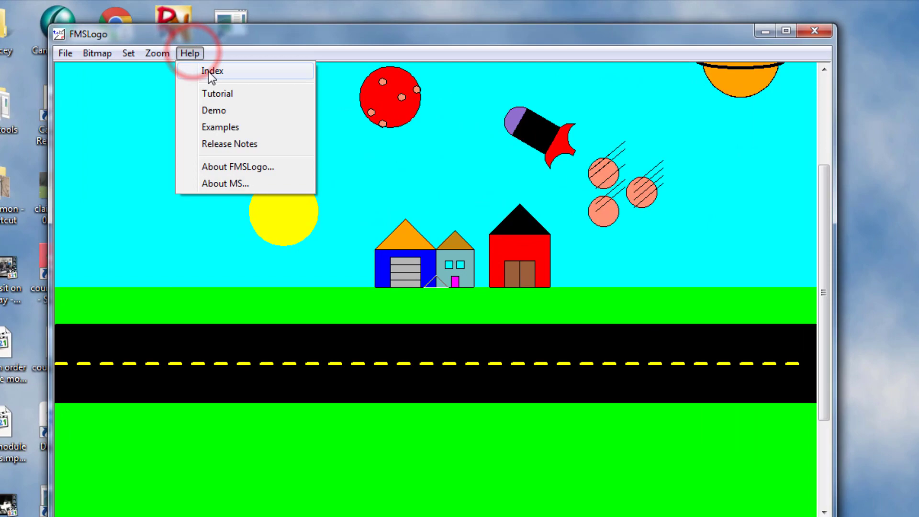
click(213, 70)
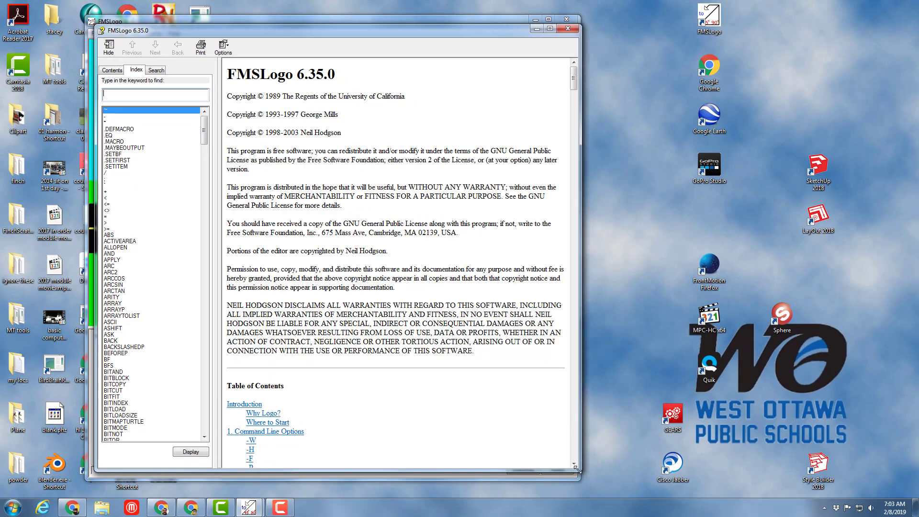
click(155, 95)
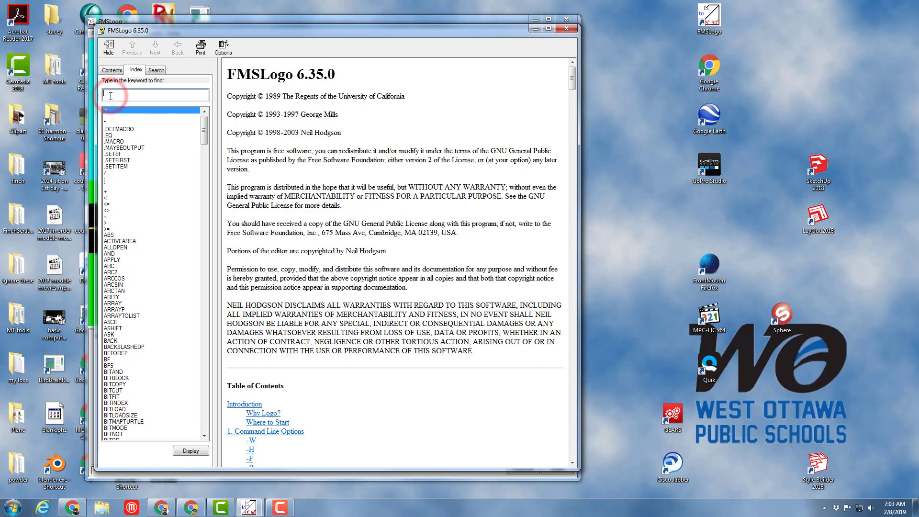
text(wind)
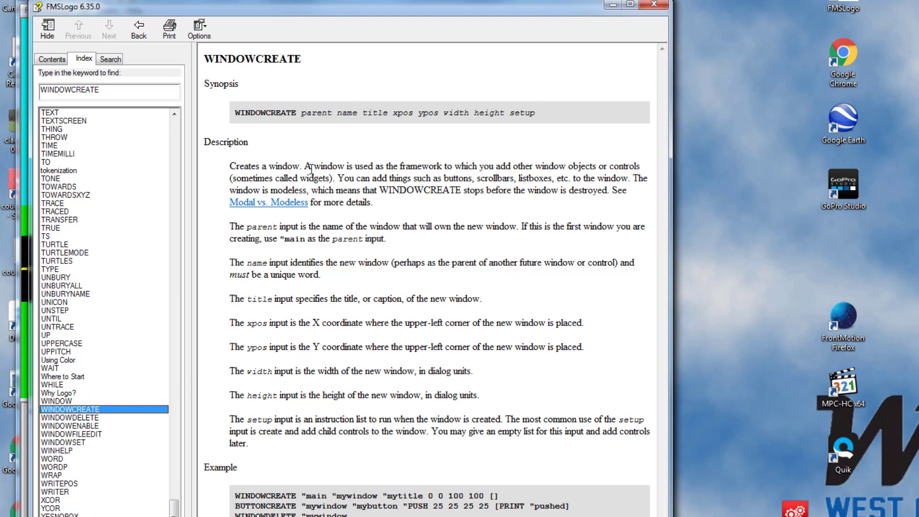
mouse_move(267, 345)
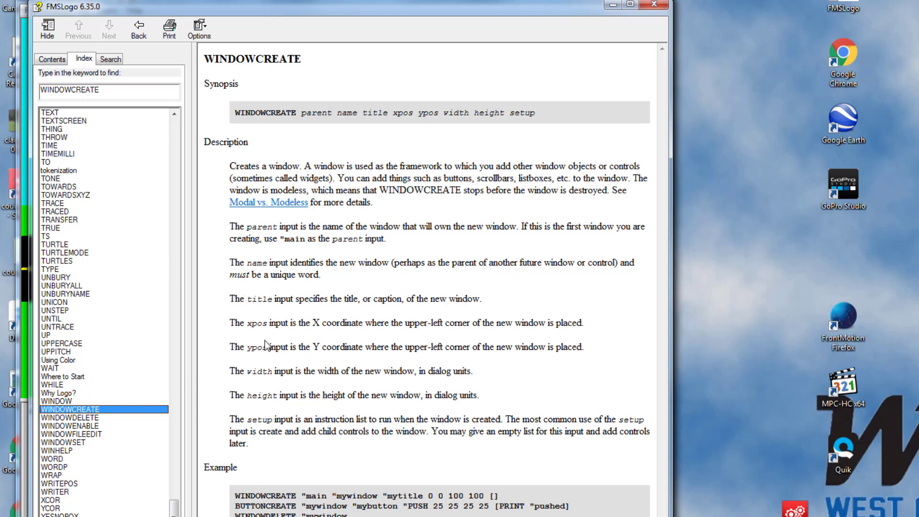
mouse_move(261, 372)
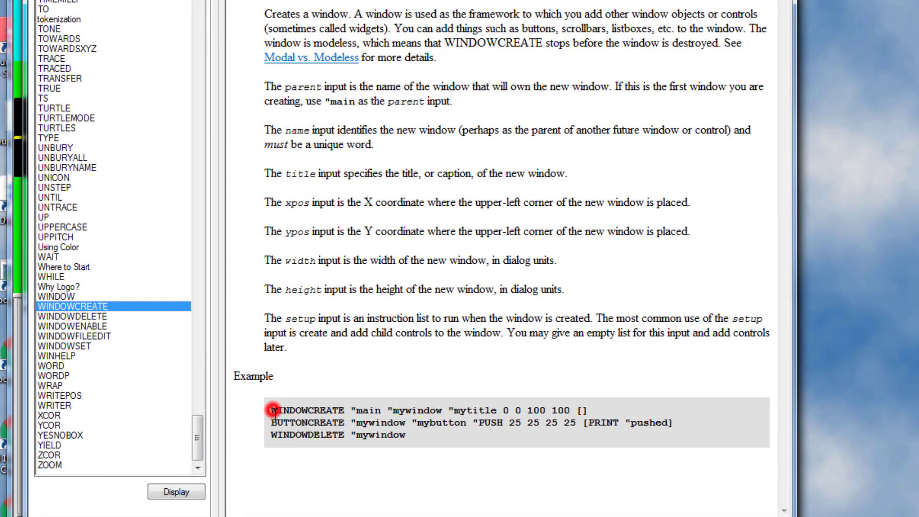
right_click(380, 434)
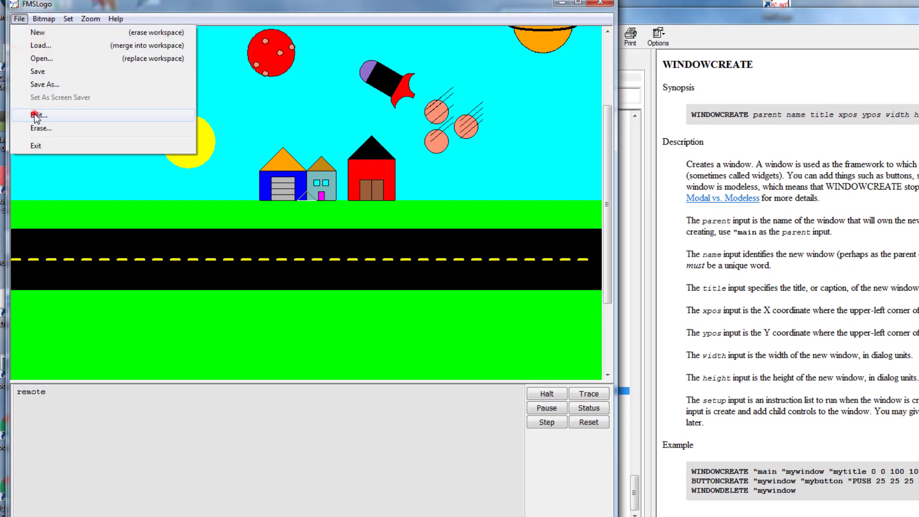
Create a new procedure named remote and place the WINDOWCREATE example code inside it.
click(40, 114)
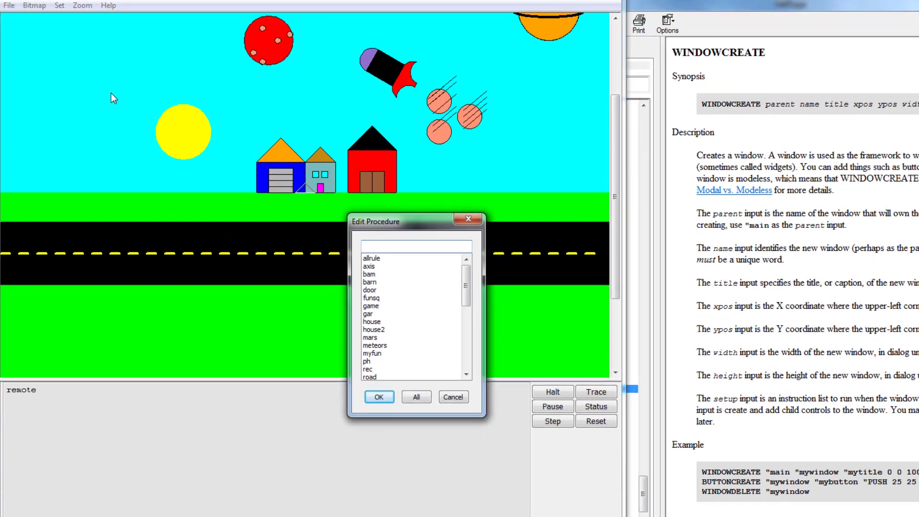
text(remote)
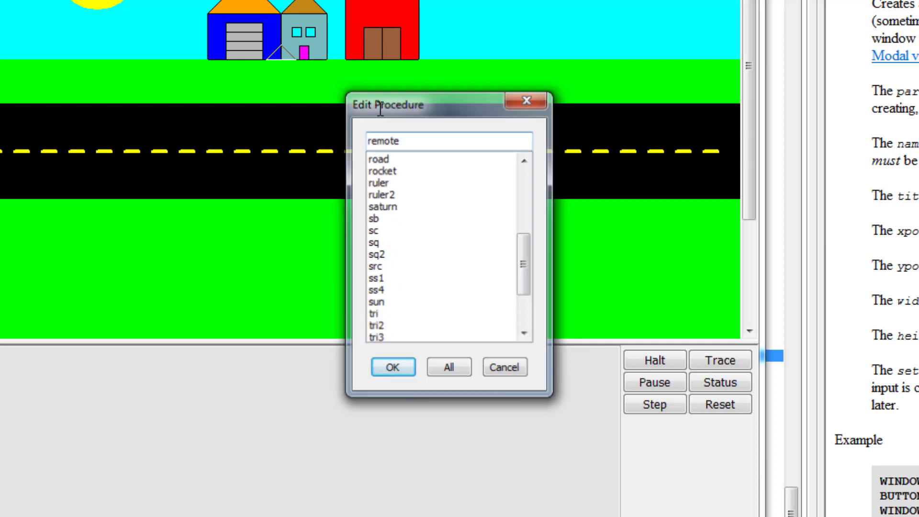
click(393, 367)
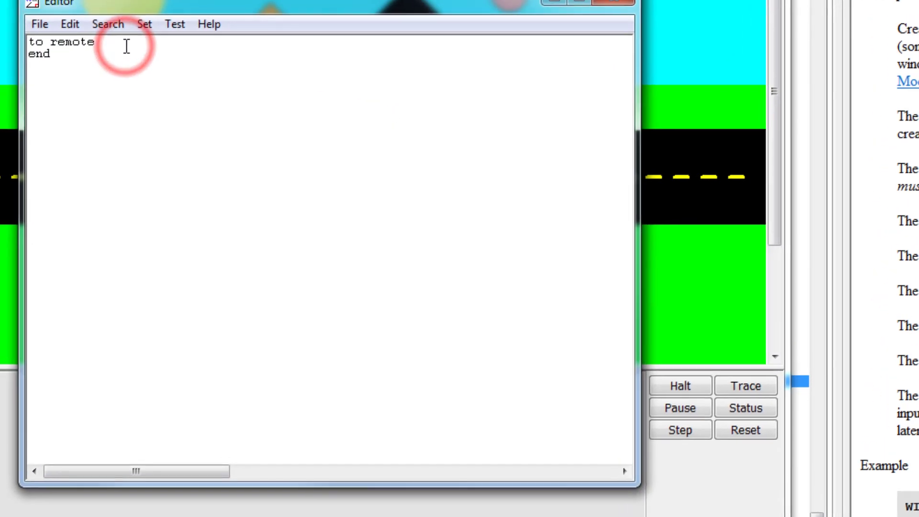
click(76, 32)
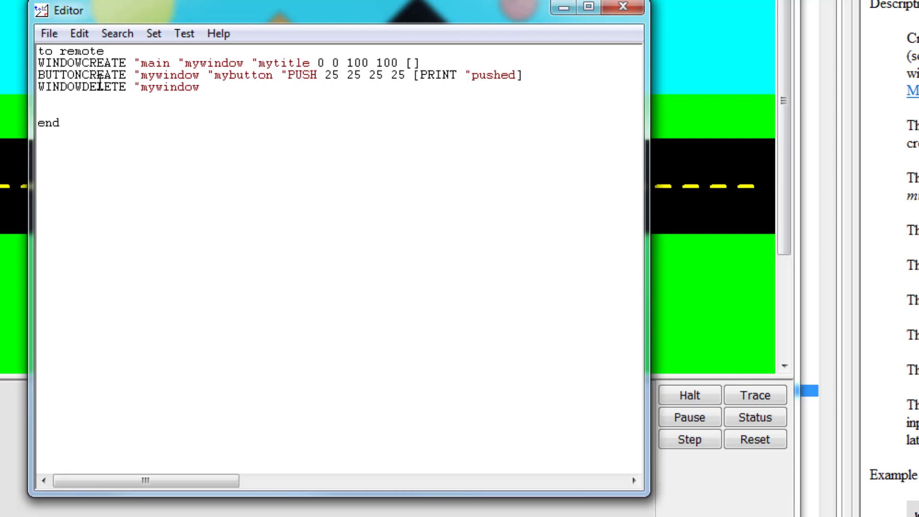
mouse_move(40, 108)
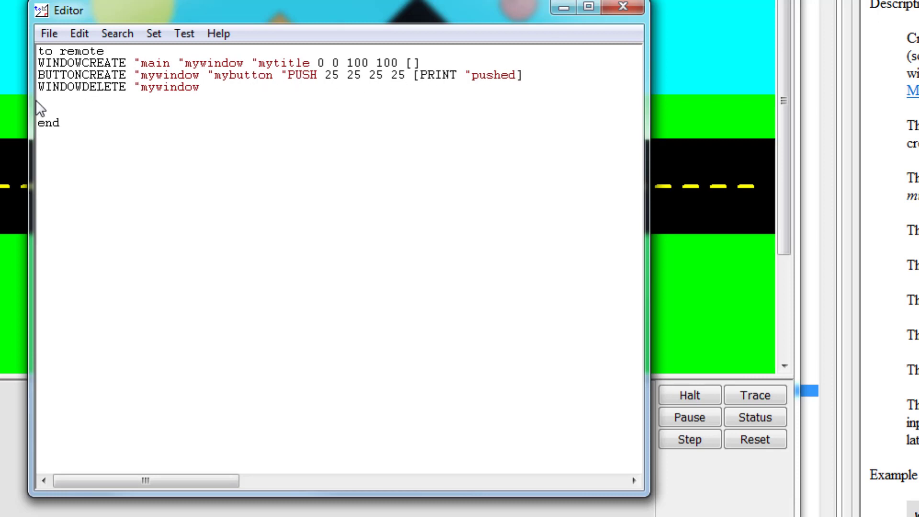
mouse_move(35, 98)
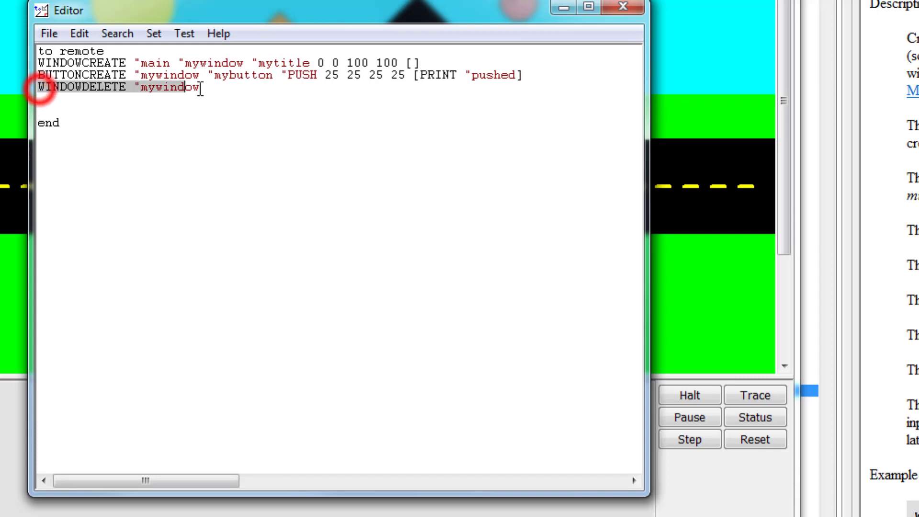
Make the button labelled close run WINDOWDELETE "mywindow, then save and exit the editor.
right_click(146, 88)
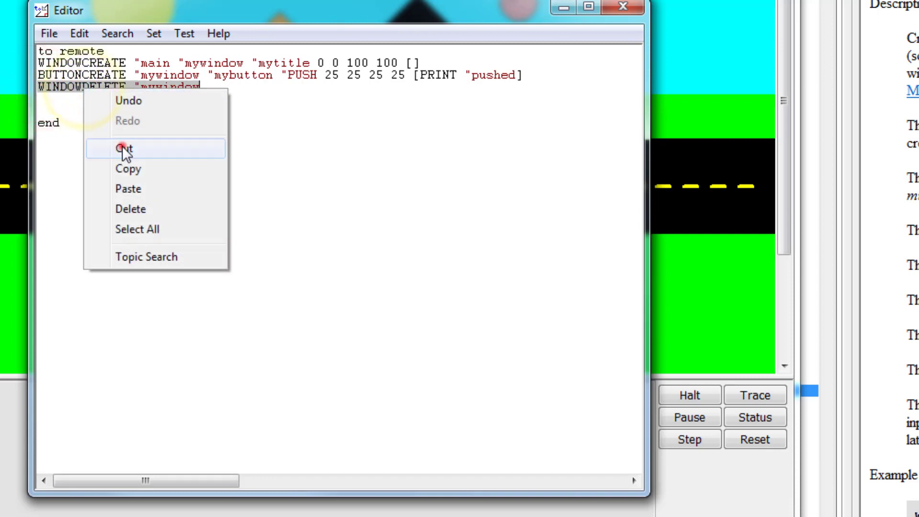
click(124, 148)
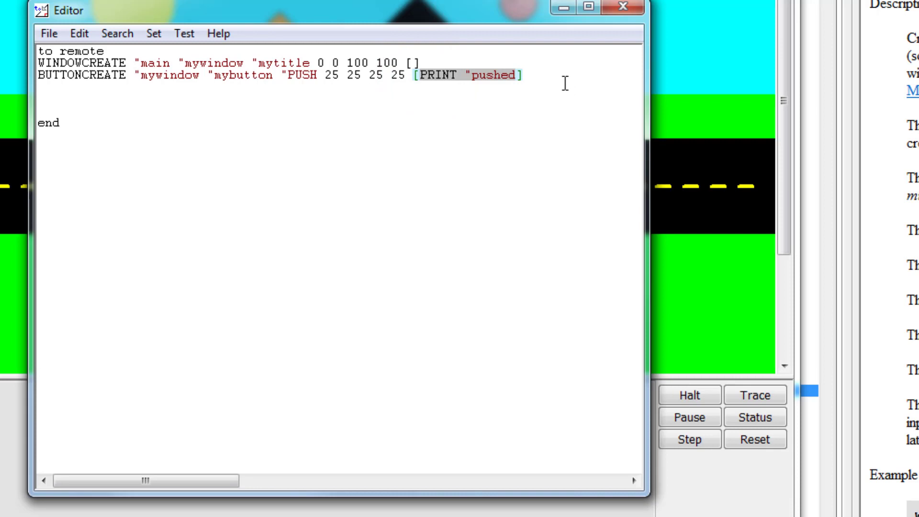
text(WINDOWDELETE "mywindow)
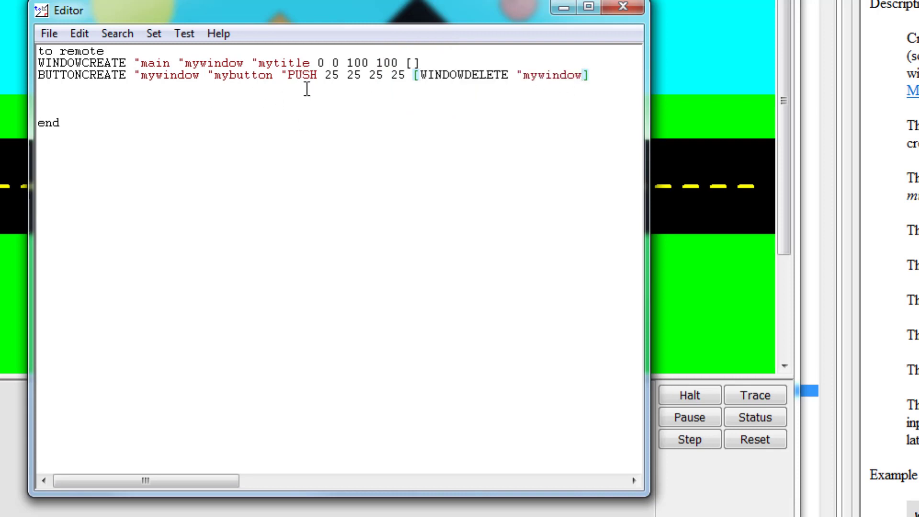
mouse_move(551, 80)
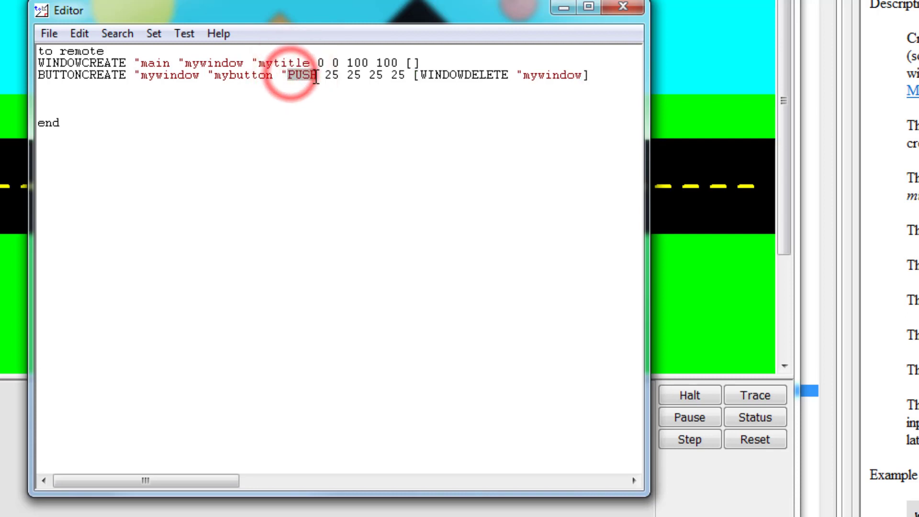
text(clo)
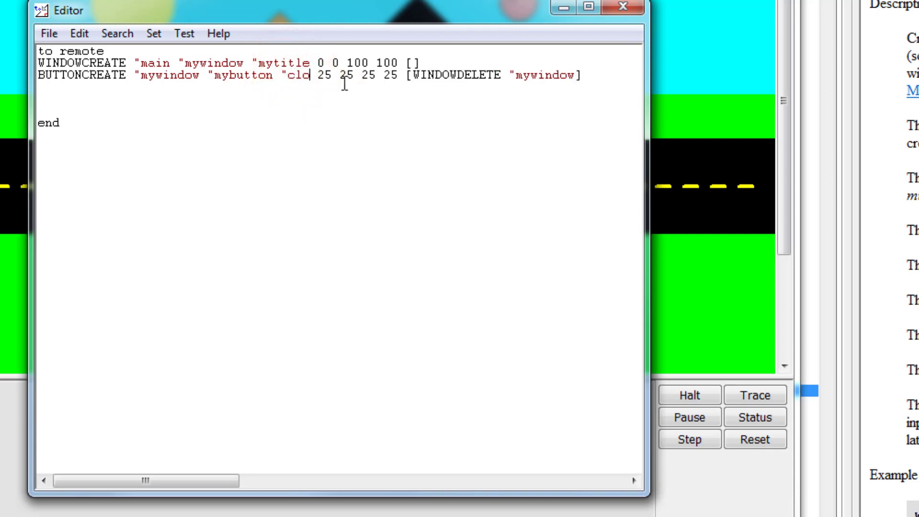
text(se)
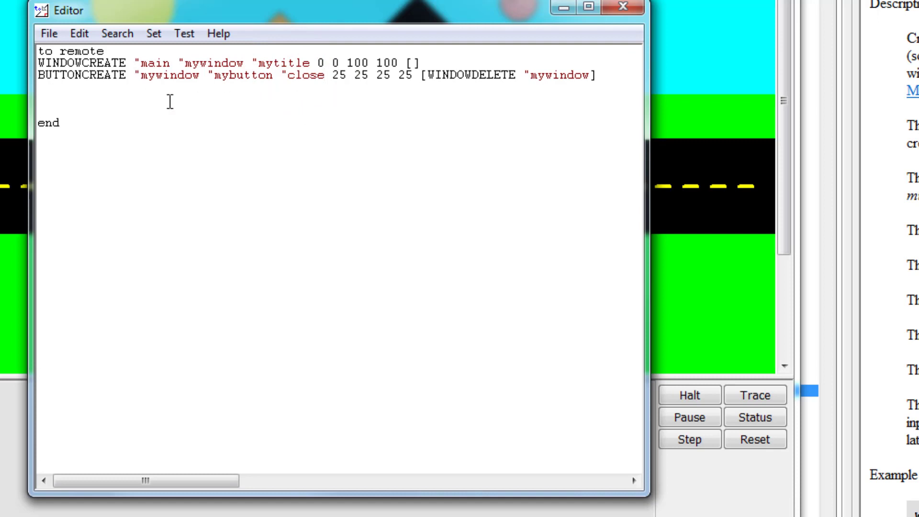
mouse_move(218, 33)
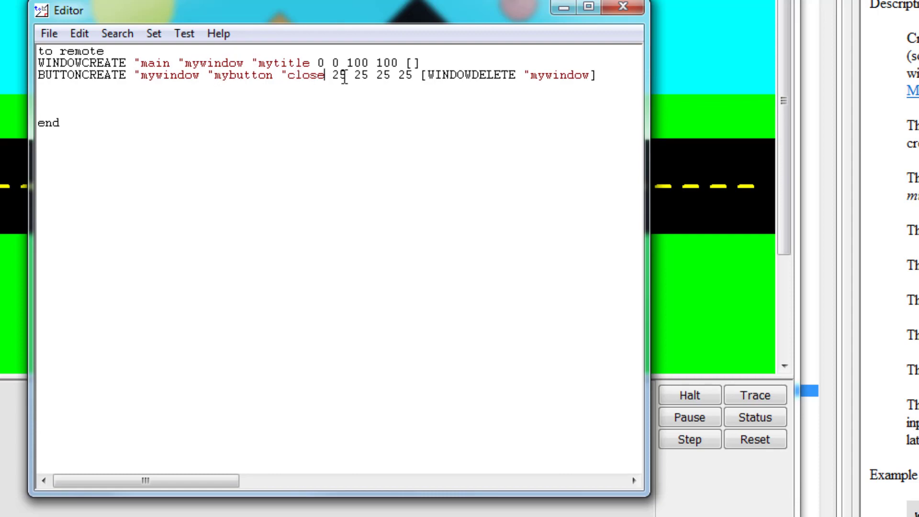
click(48, 34)
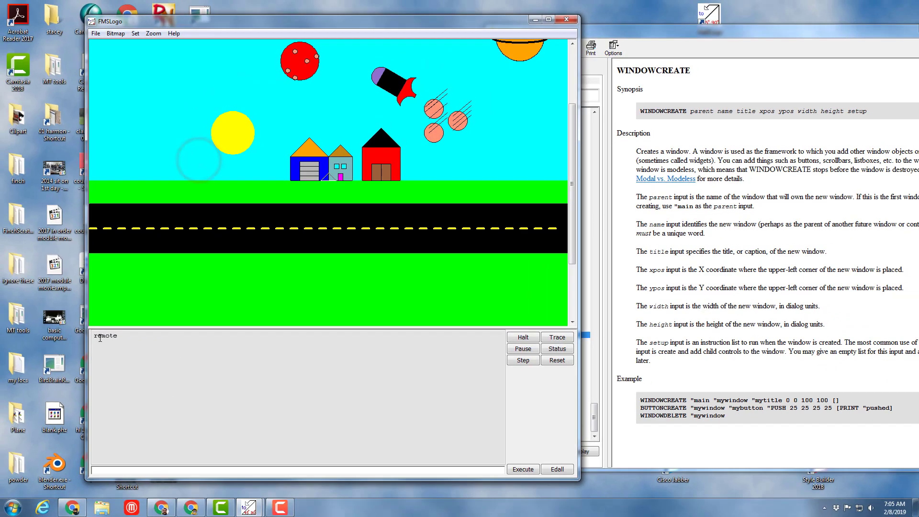
click(521, 469)
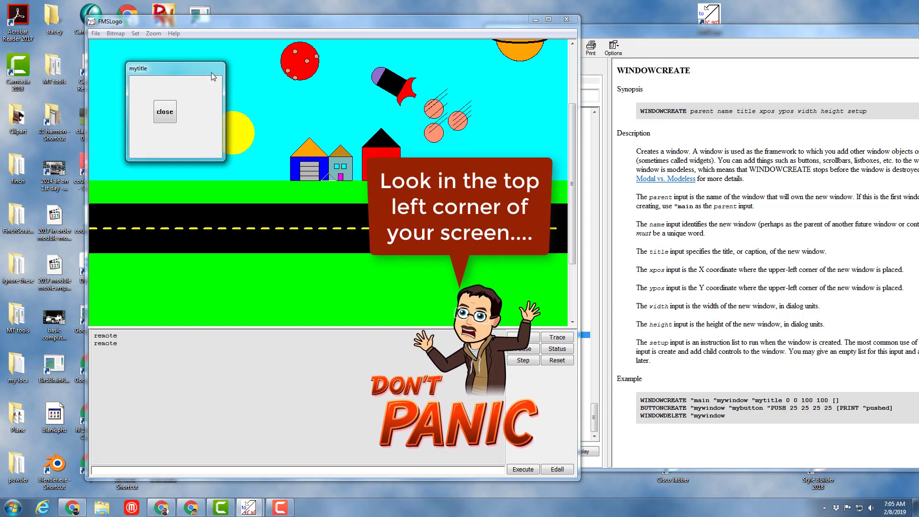
click(165, 112)
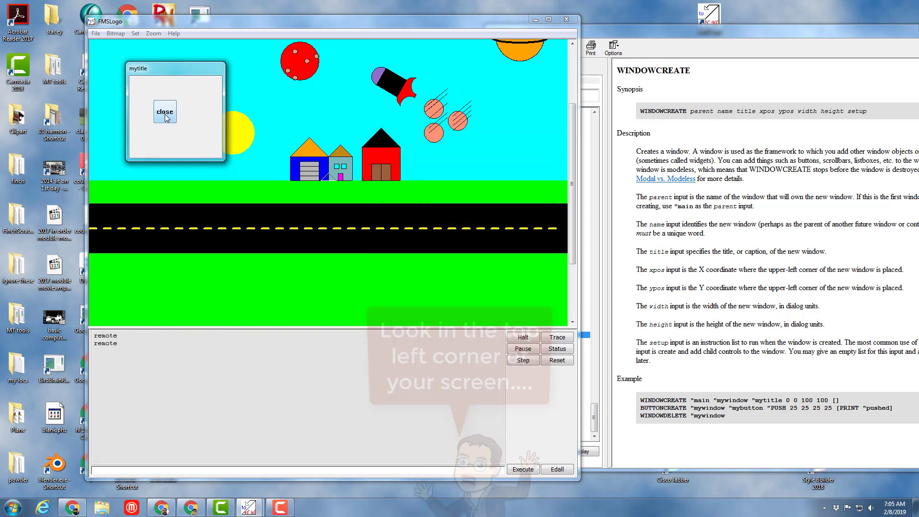
mouse_move(140, 107)
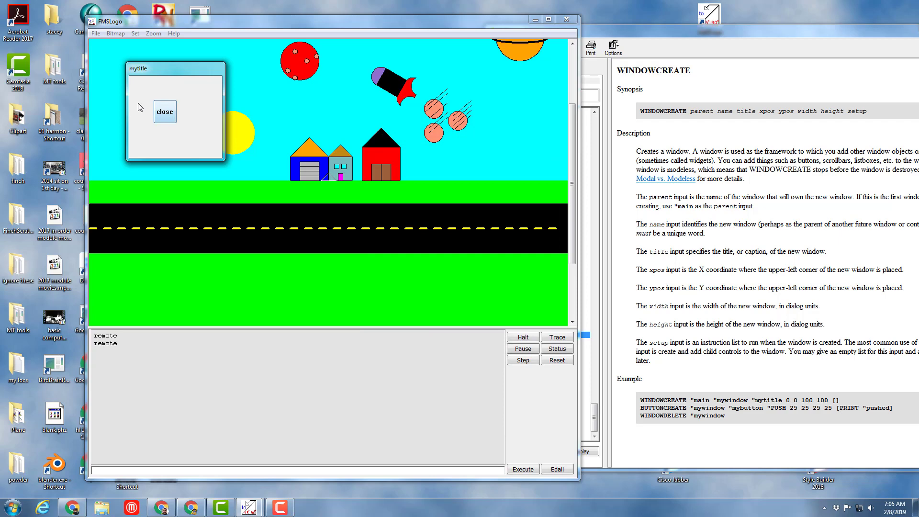
mouse_move(171, 138)
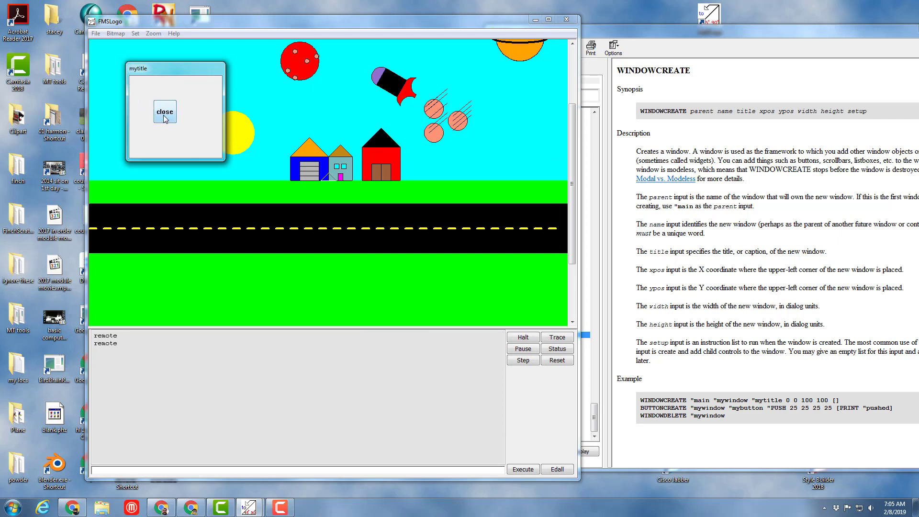
click(165, 112)
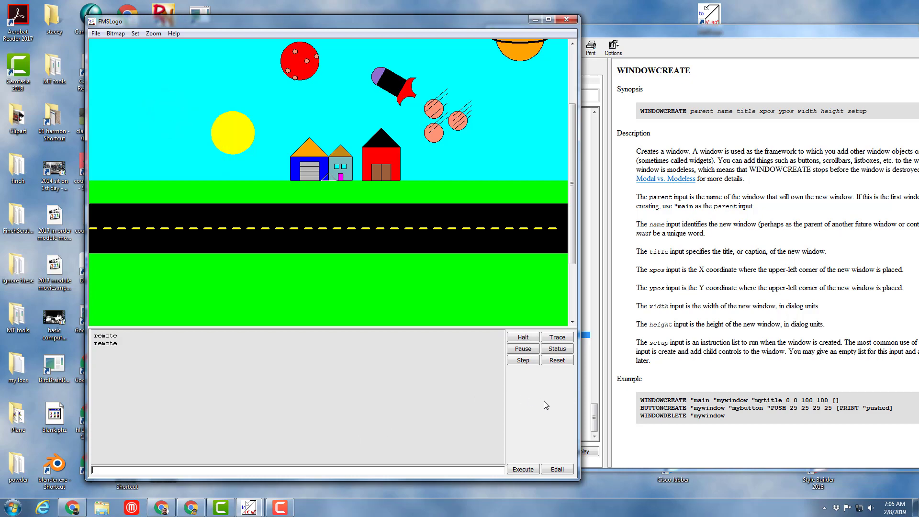
mouse_move(519, 440)
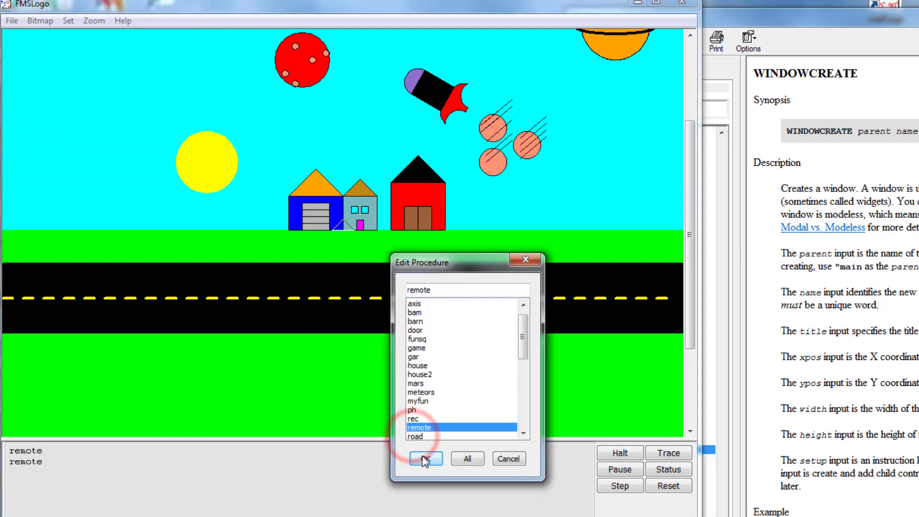
Set window width 50, button myclose at 0 0 sized 25 by 10, and save the procedure.
click(424, 458)
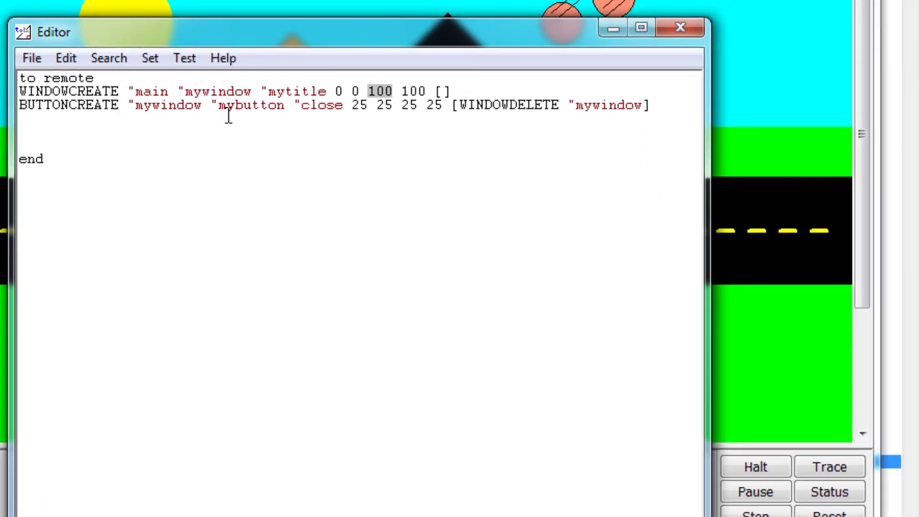
mouse_move(398, 106)
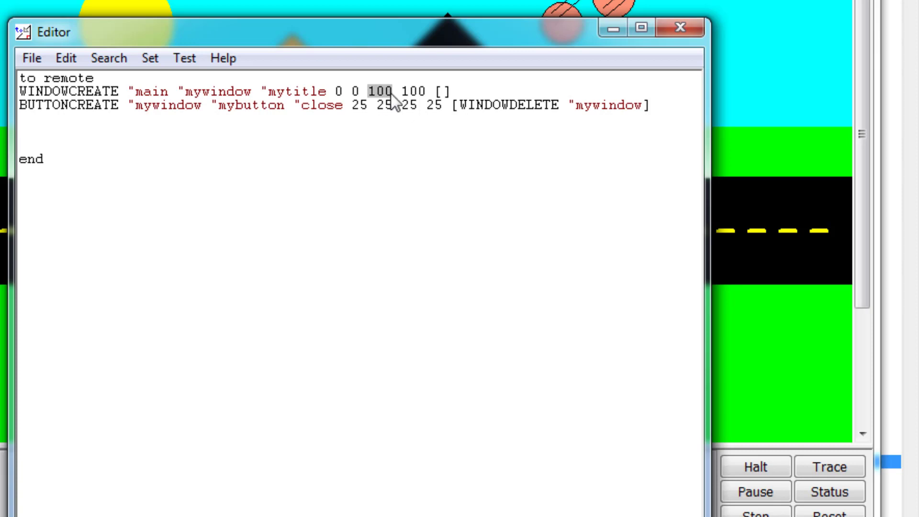
text(50)
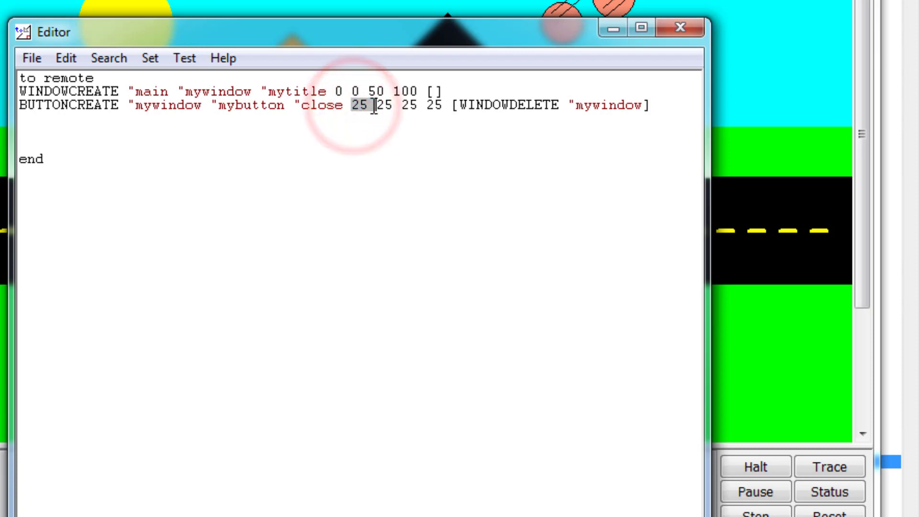
text(0)
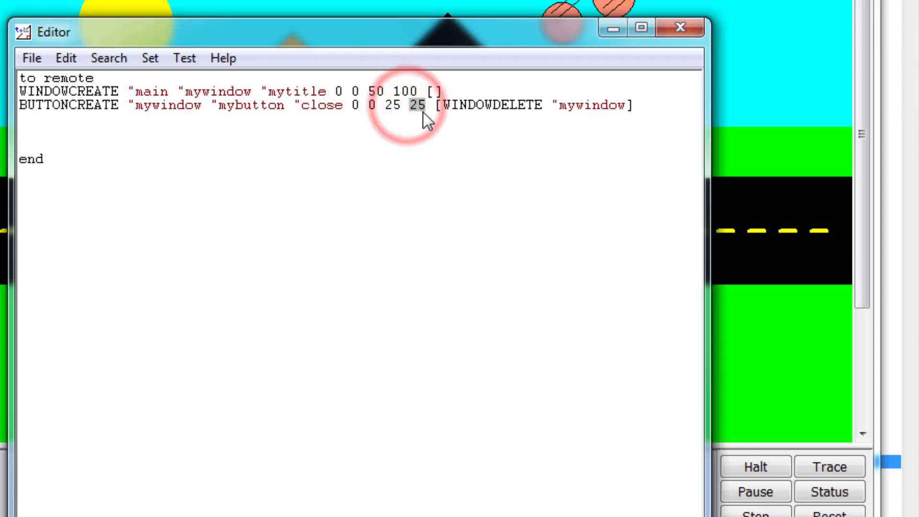
mouse_move(423, 114)
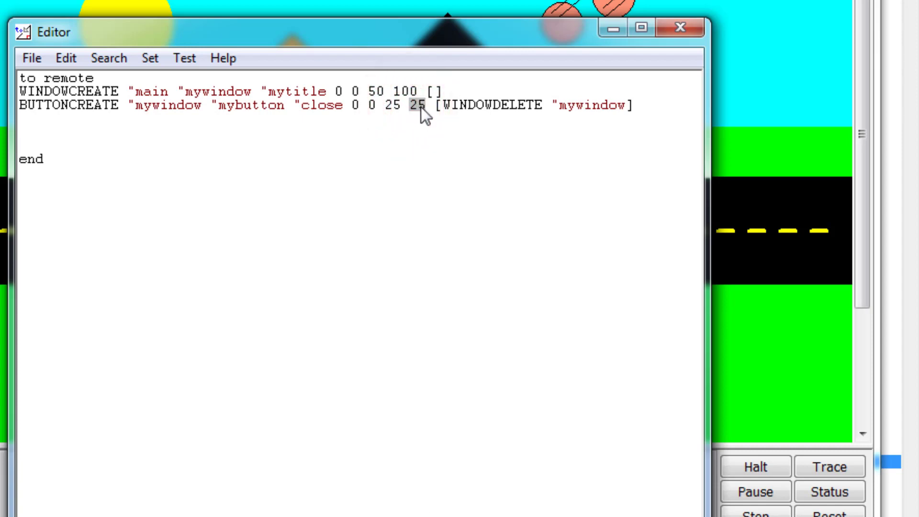
text(10)
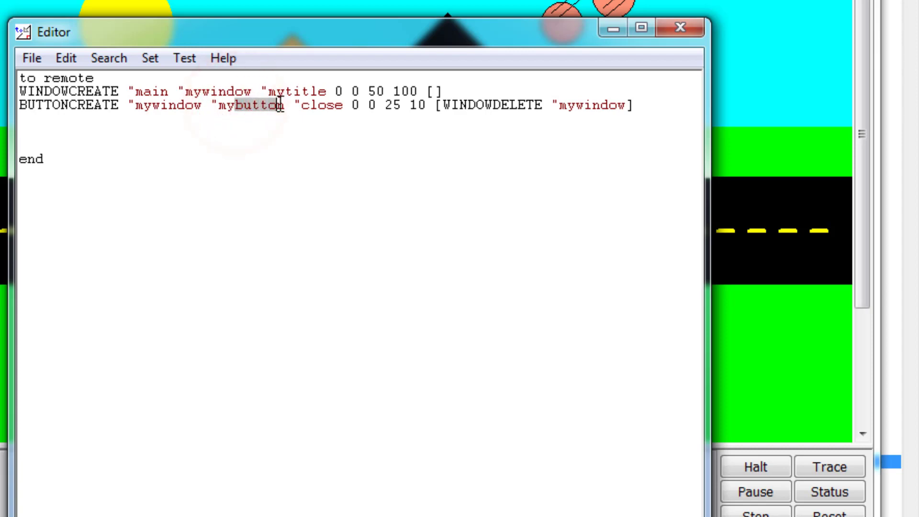
mouse_move(284, 114)
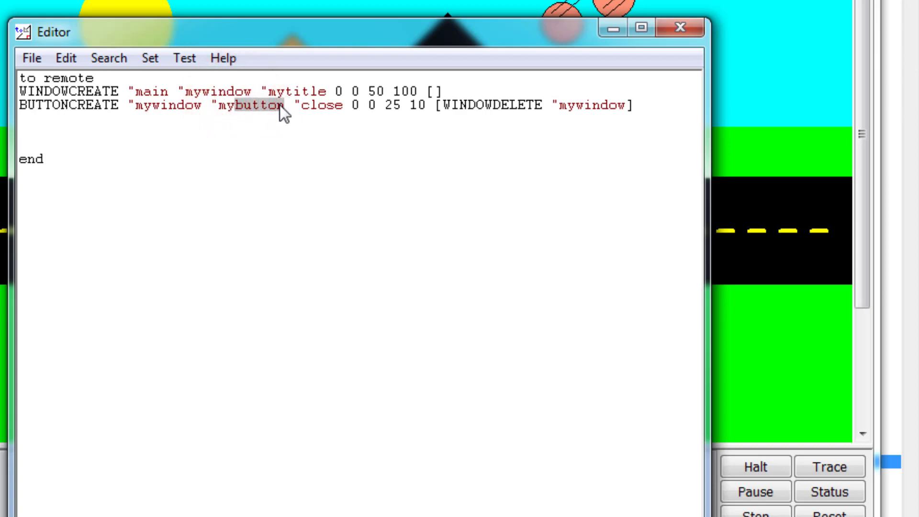
text(myclose)
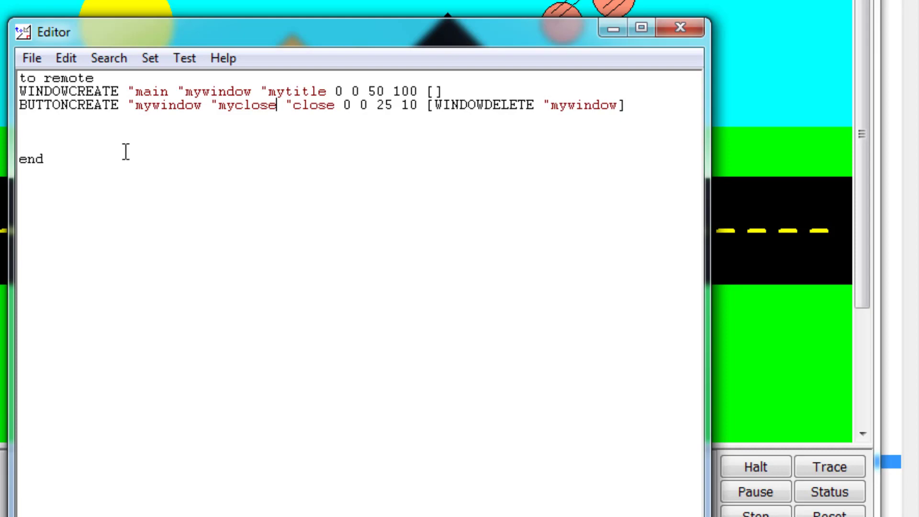
click(31, 58)
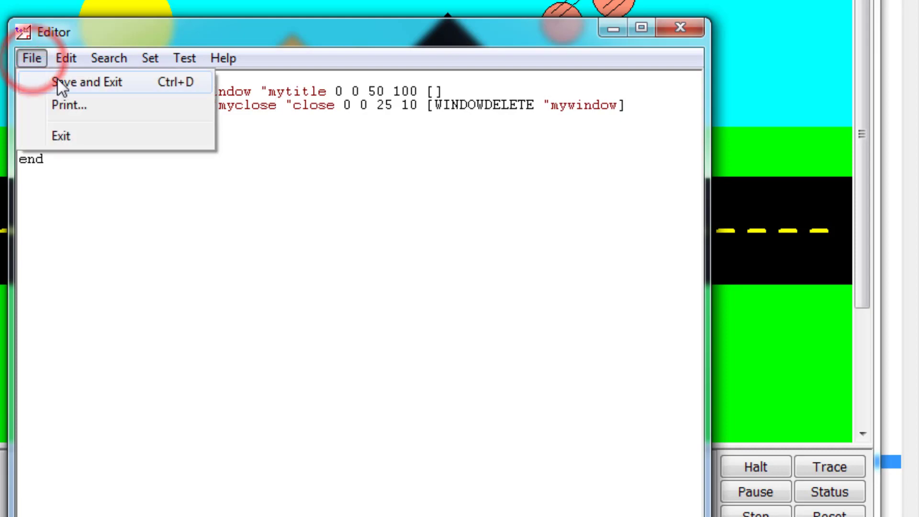
click(88, 82)
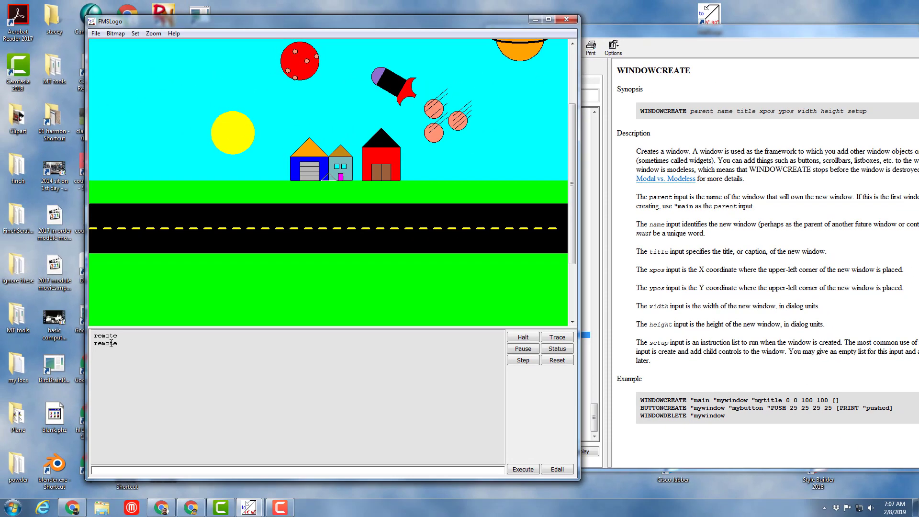
click(522, 469)
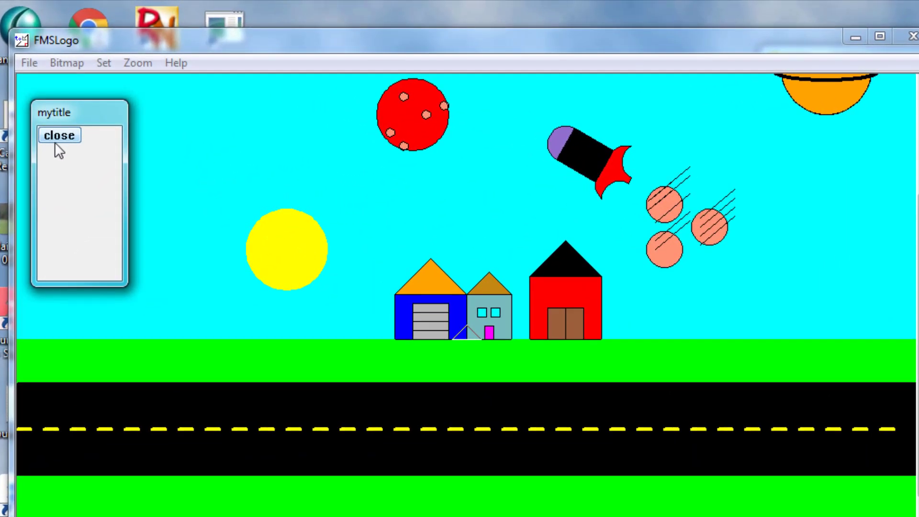
mouse_move(75, 116)
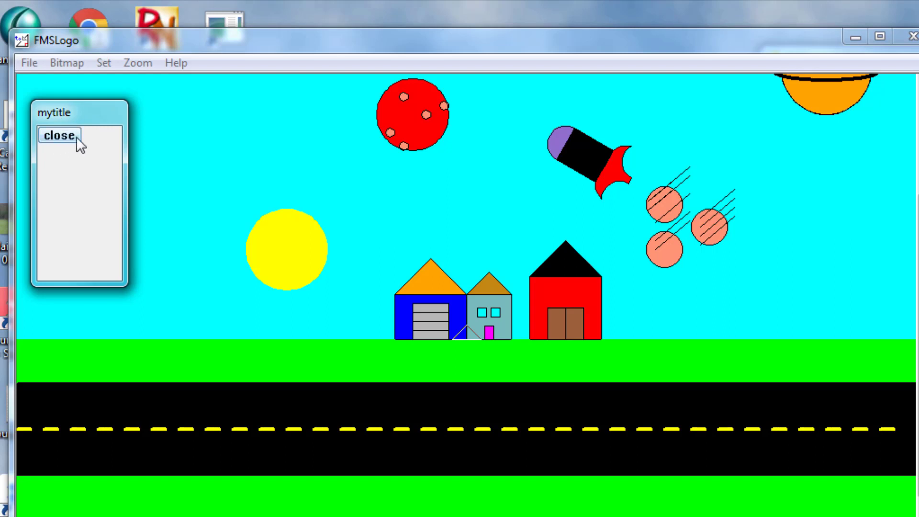
mouse_move(104, 145)
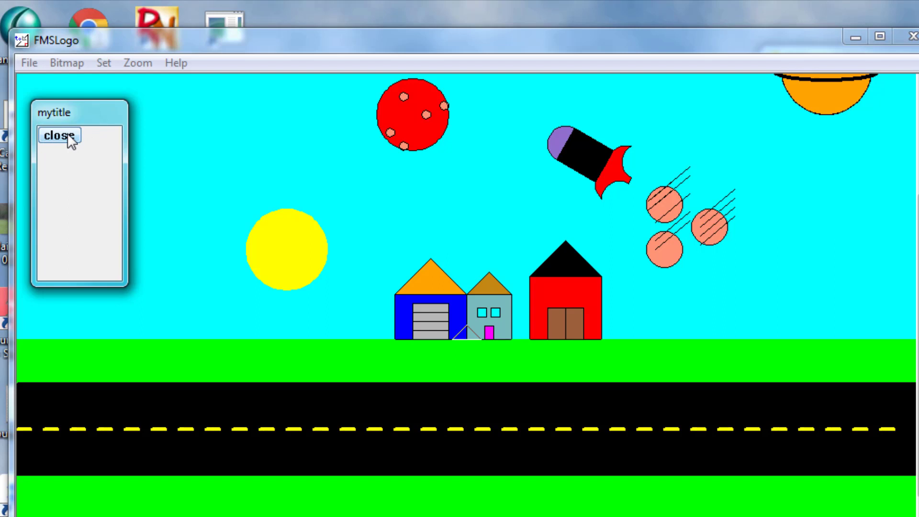
click(60, 135)
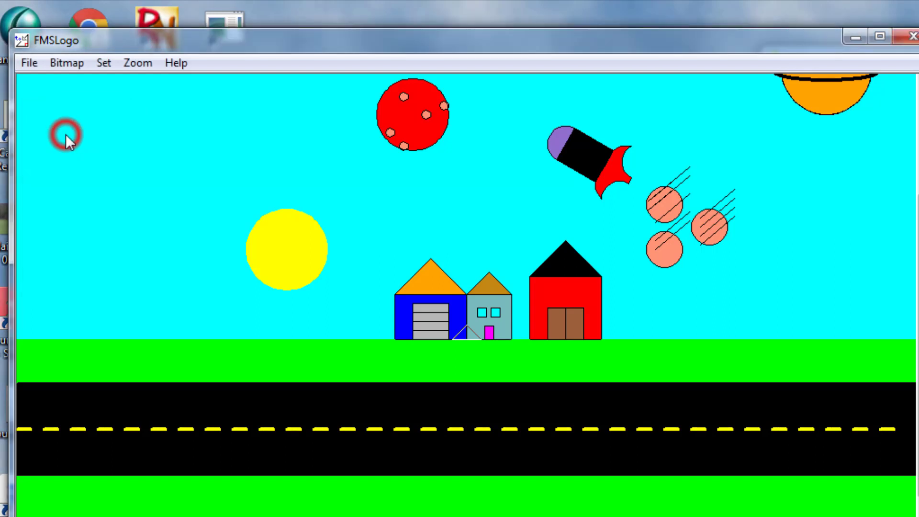
click(29, 63)
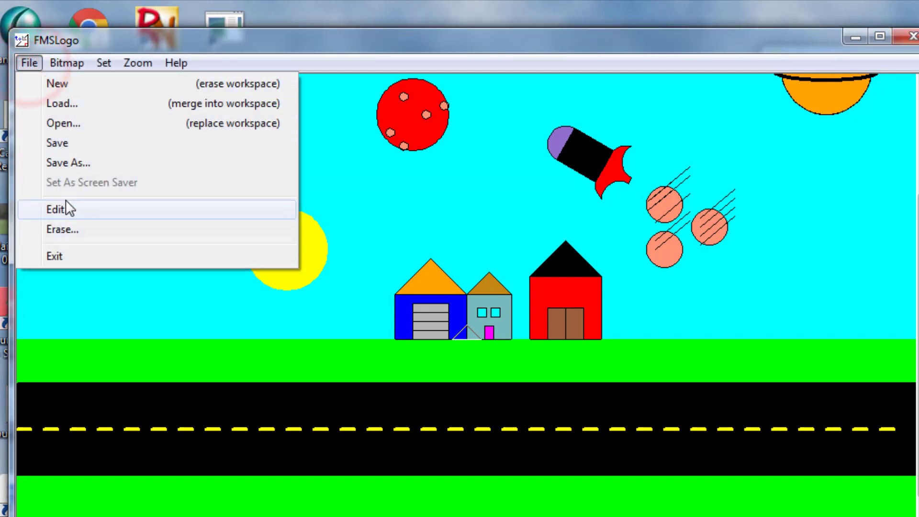
Reopen remote for editing and change the WINDOWCREATE title from mytitle to Mikes.Remote.
click(57, 210)
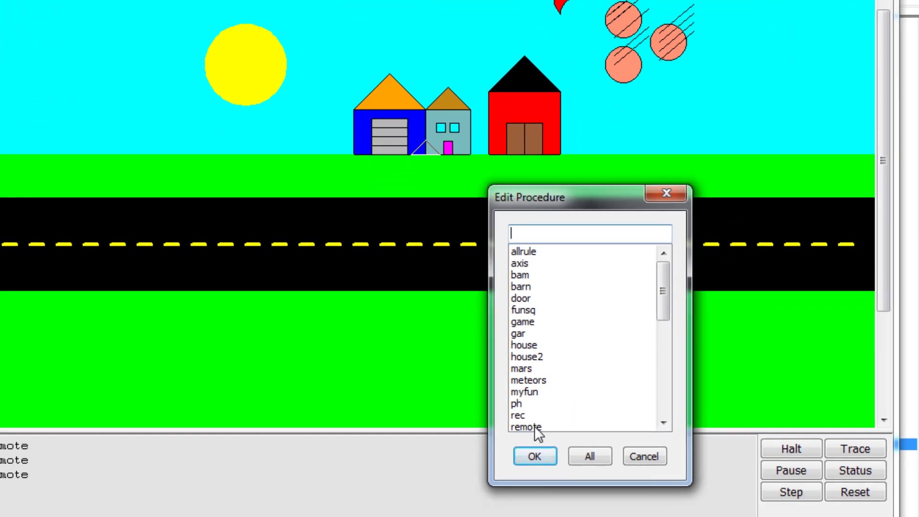
click(526, 426)
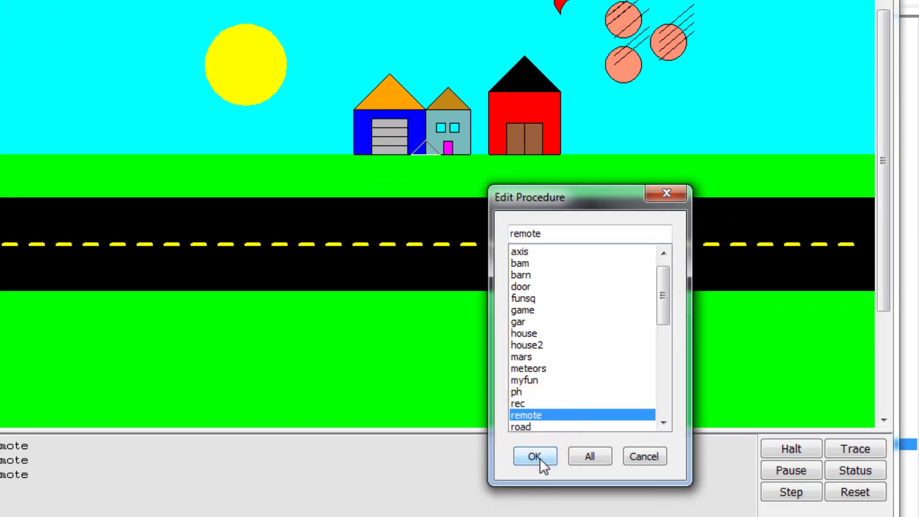
click(534, 456)
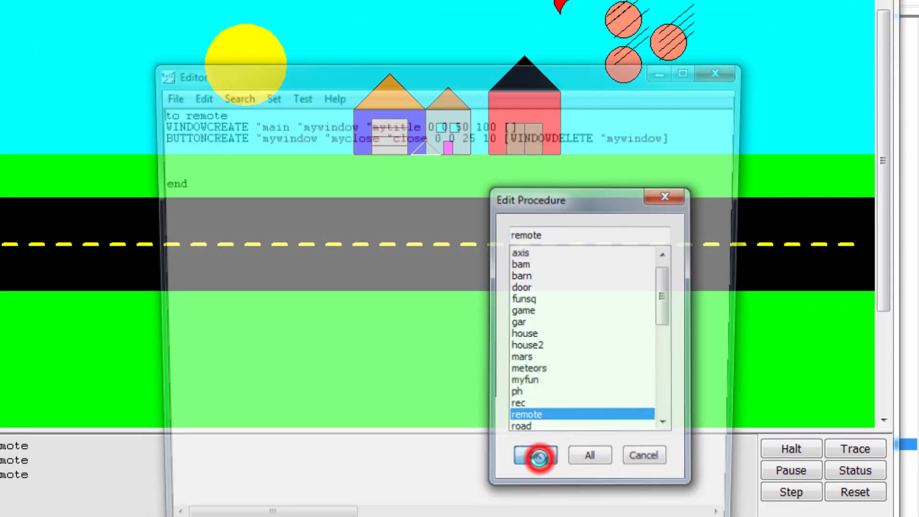
click(534, 455)
text(M)
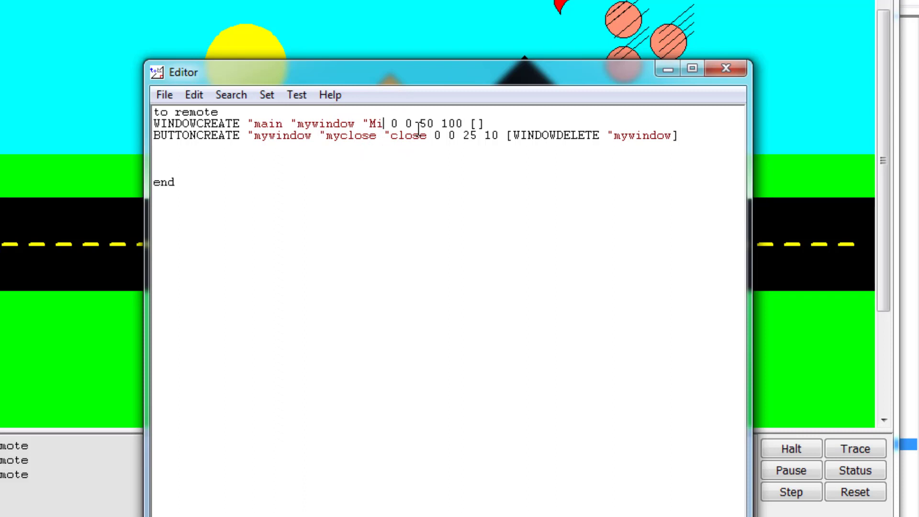
text(kes Remot)
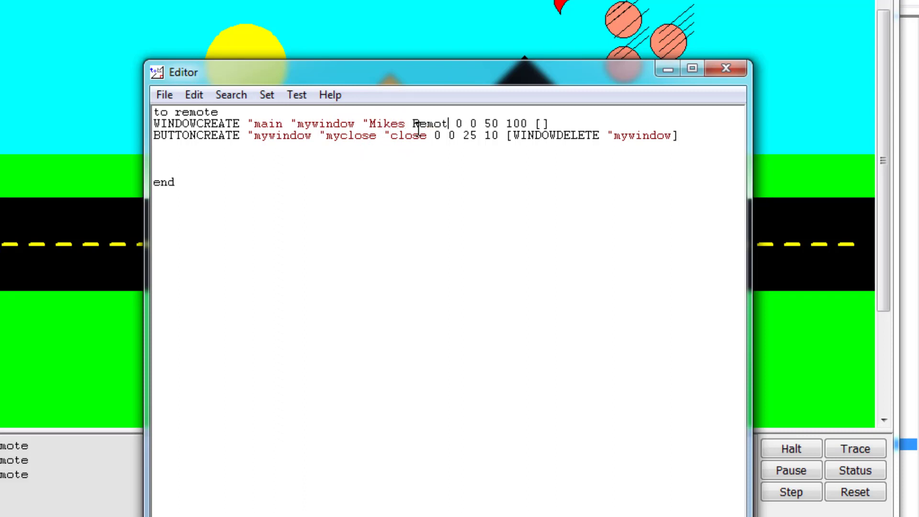
key(BackSpace)
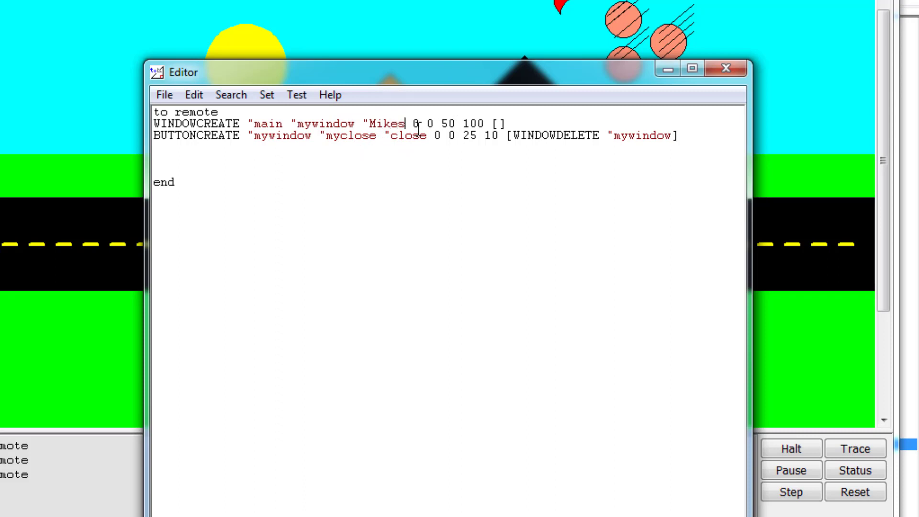
text(.R)
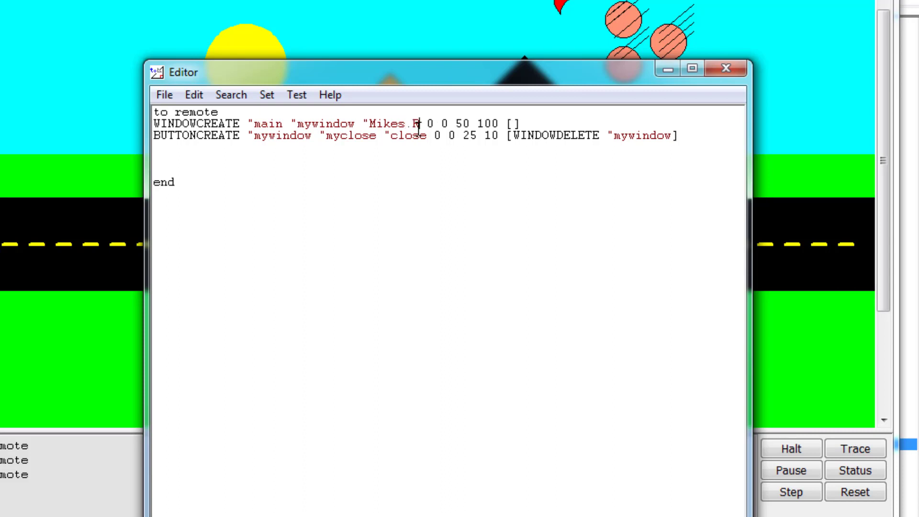
text(emote)
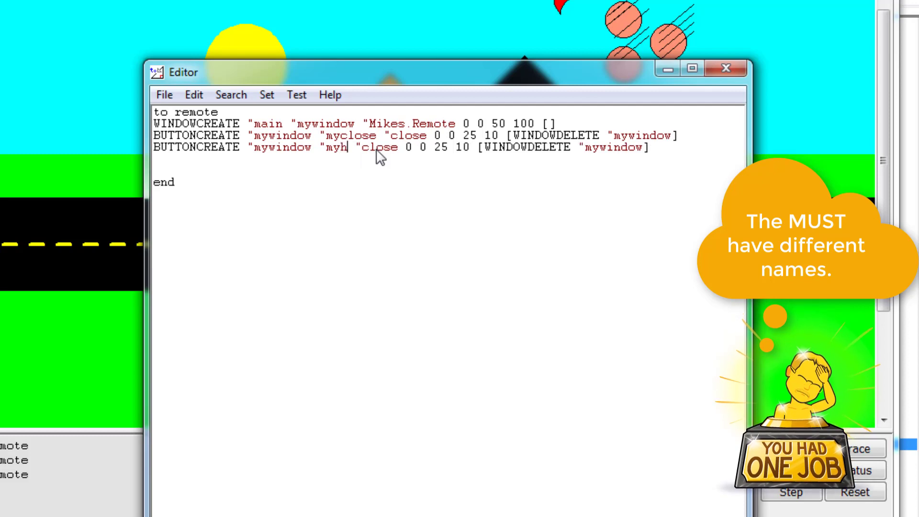
Add a second button myhouse labelled house at 25 0 that runs house.
text(ouse)
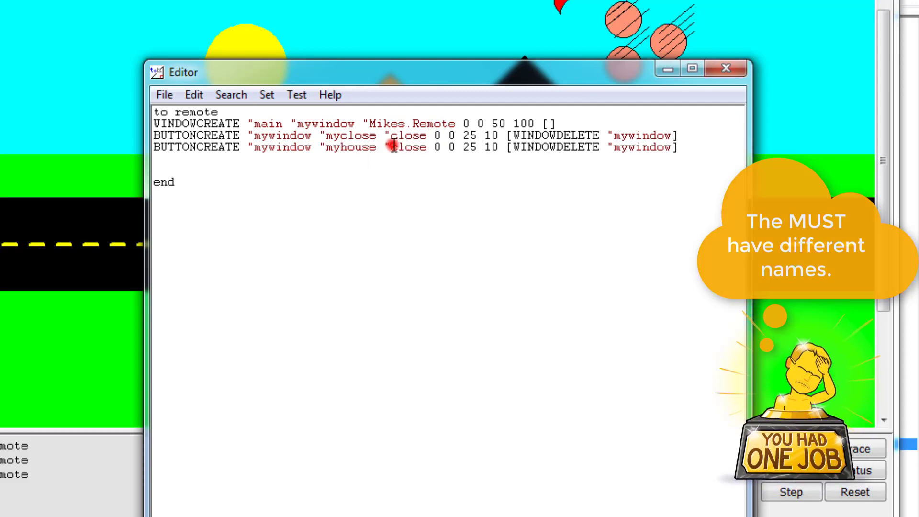
double_click(406, 147)
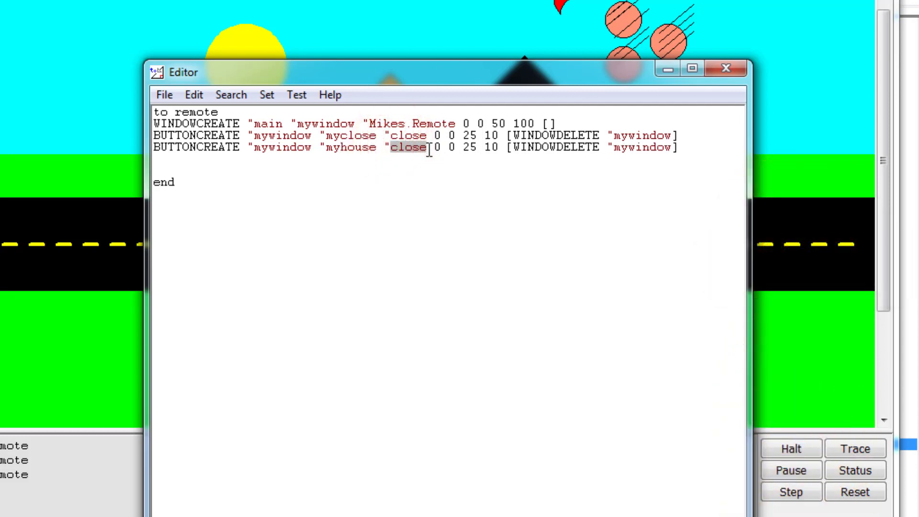
text(house)
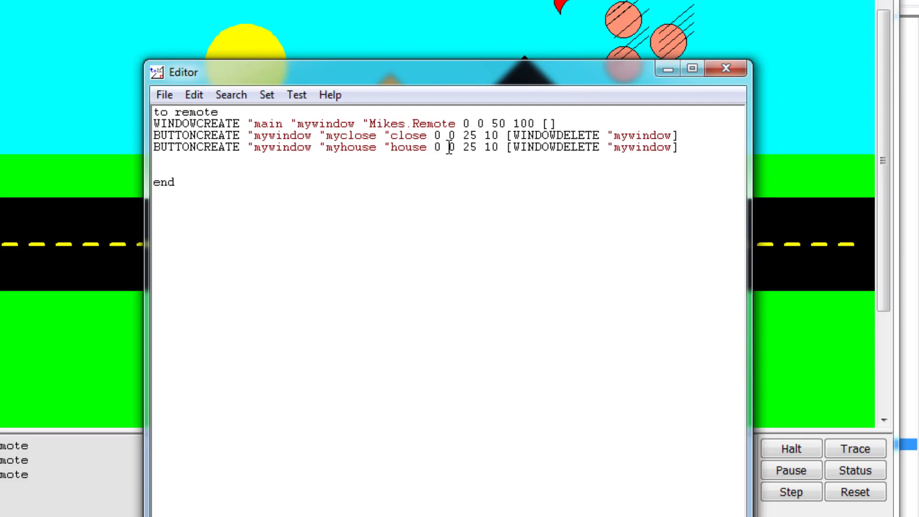
click(437, 148)
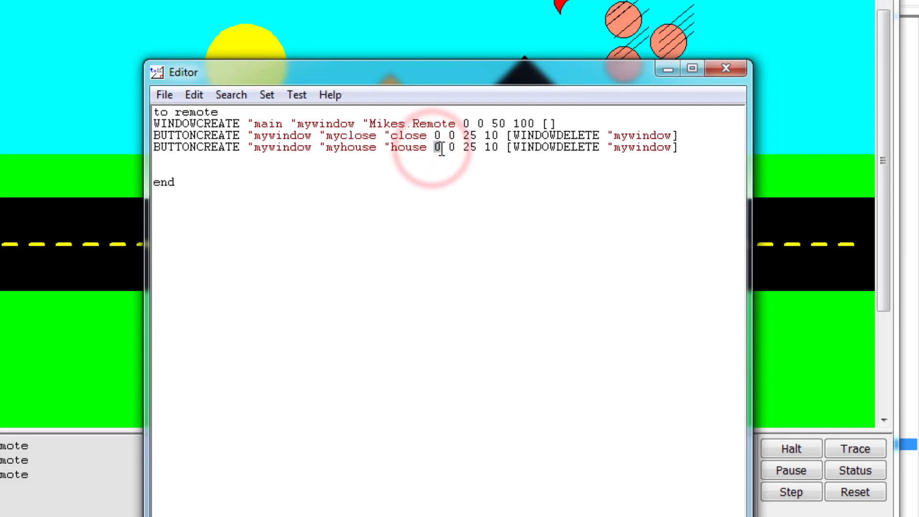
text(5)
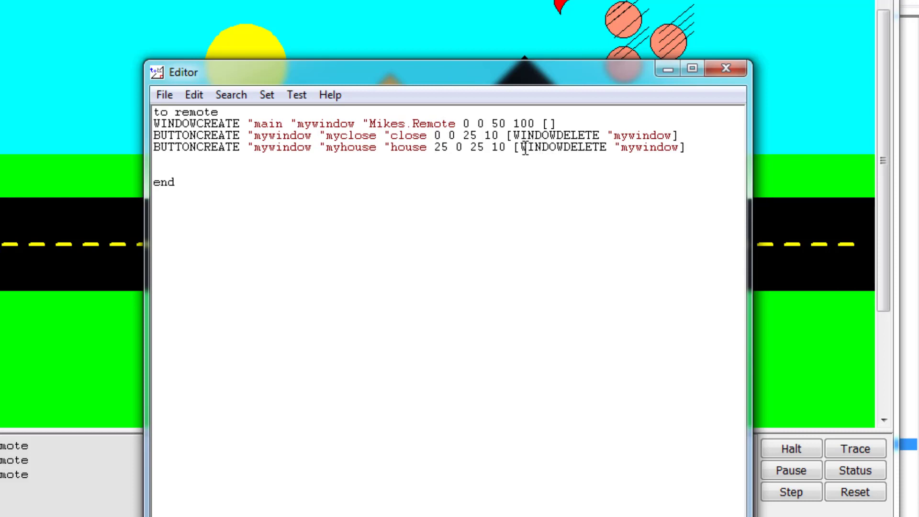
click(523, 147)
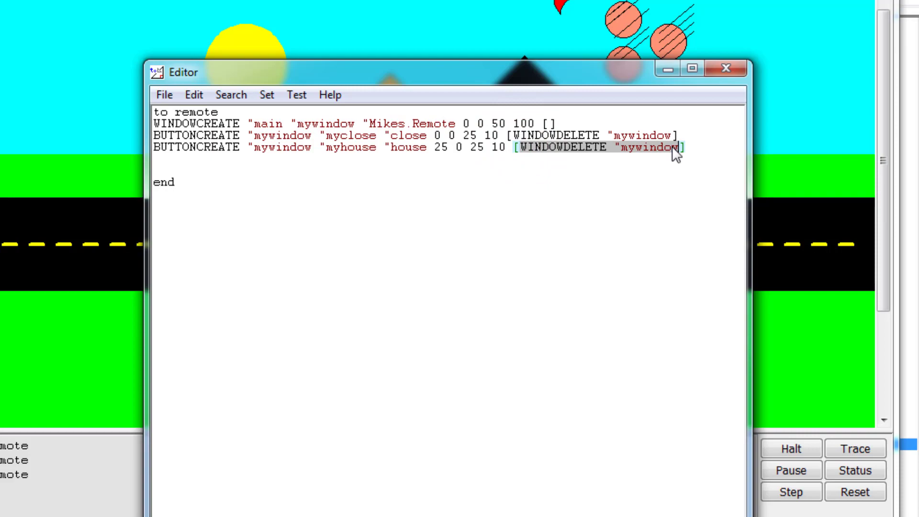
text(house)
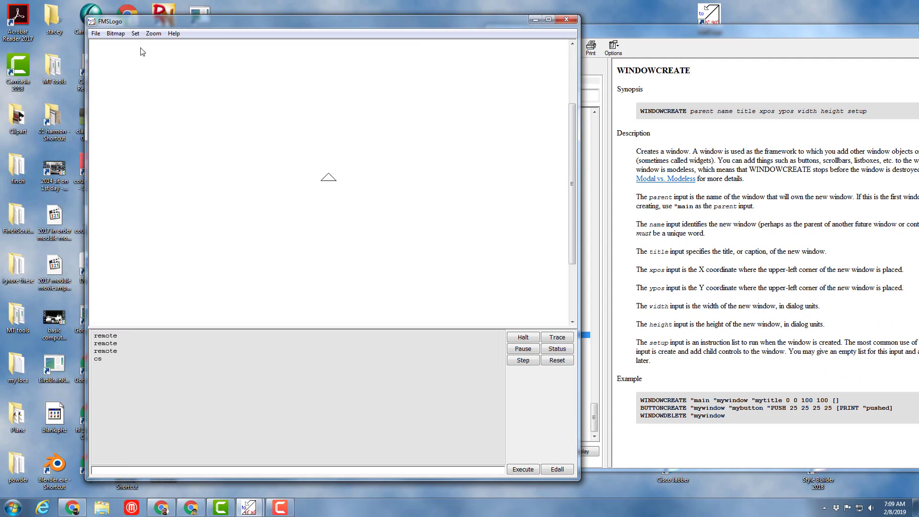
mouse_move(97, 89)
text(remote)
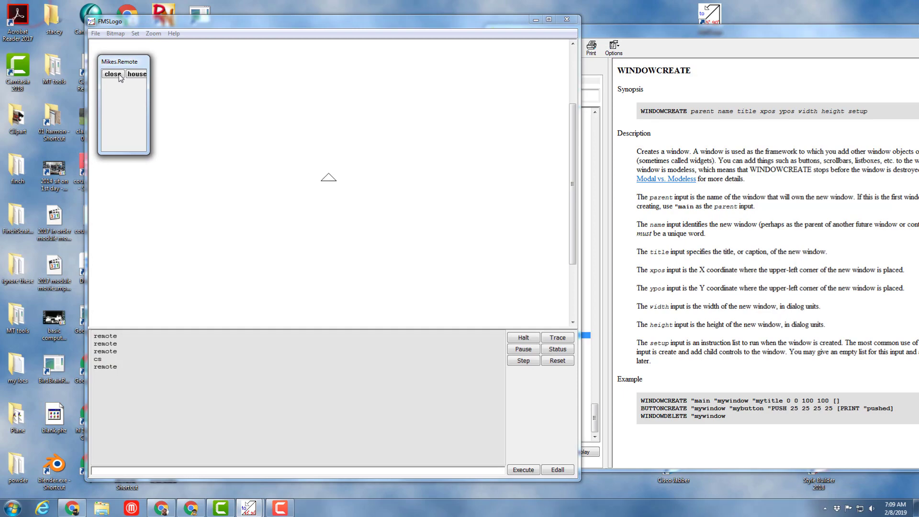
Run remote, draw the scene with the house button, then remove the window with close.
click(549, 19)
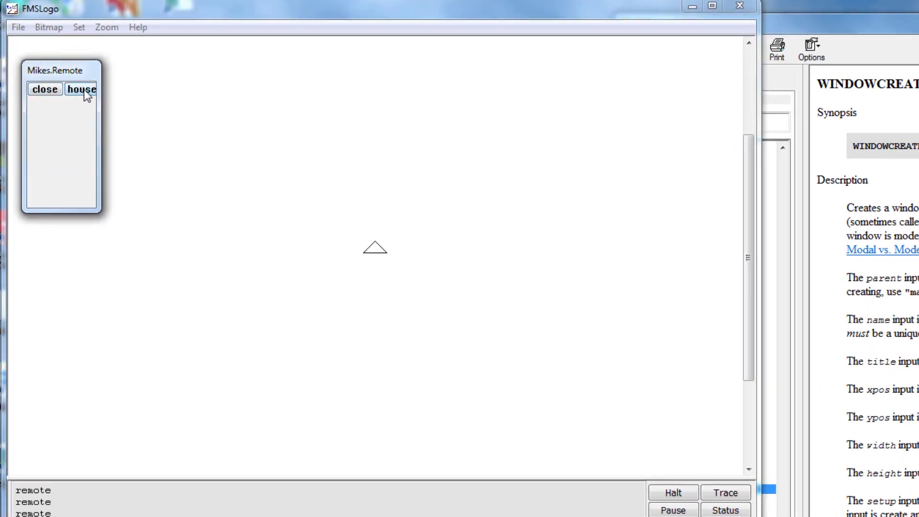
click(82, 89)
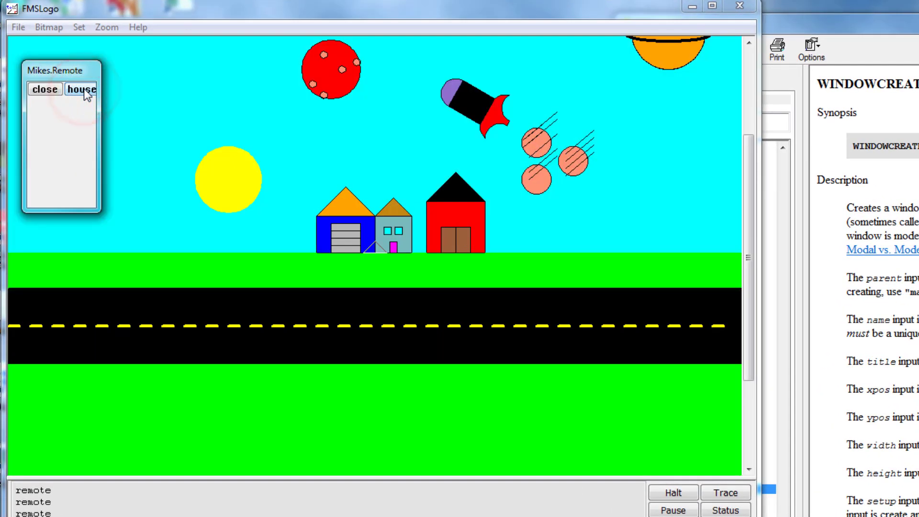
mouse_move(56, 108)
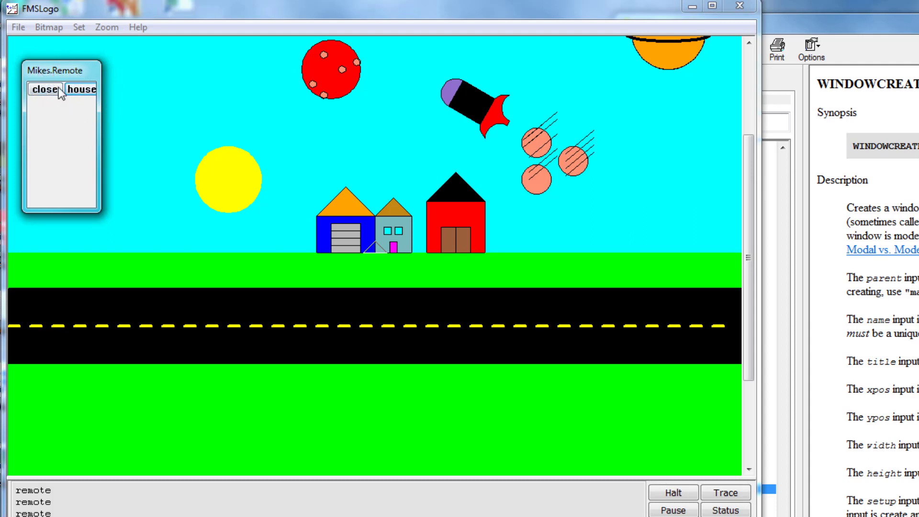
click(45, 89)
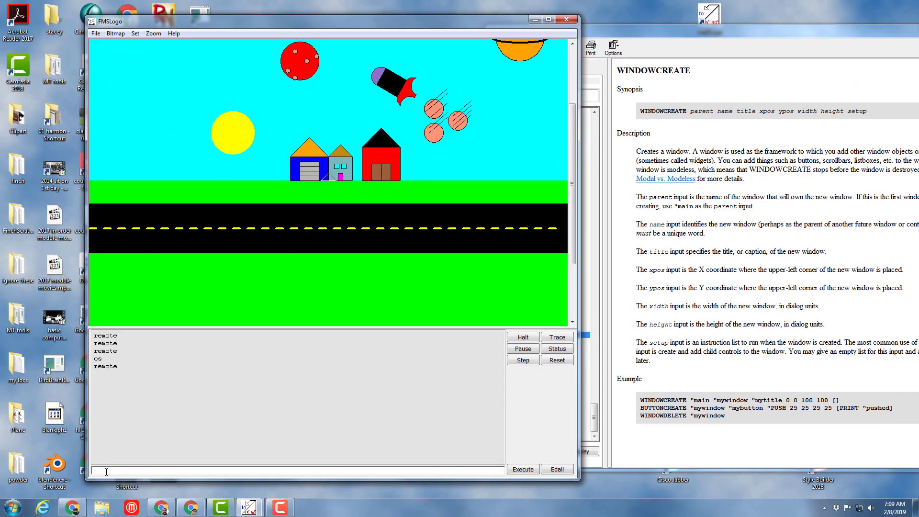
Reopen the remote procedure in the editor with edit "remote.
text(edit)
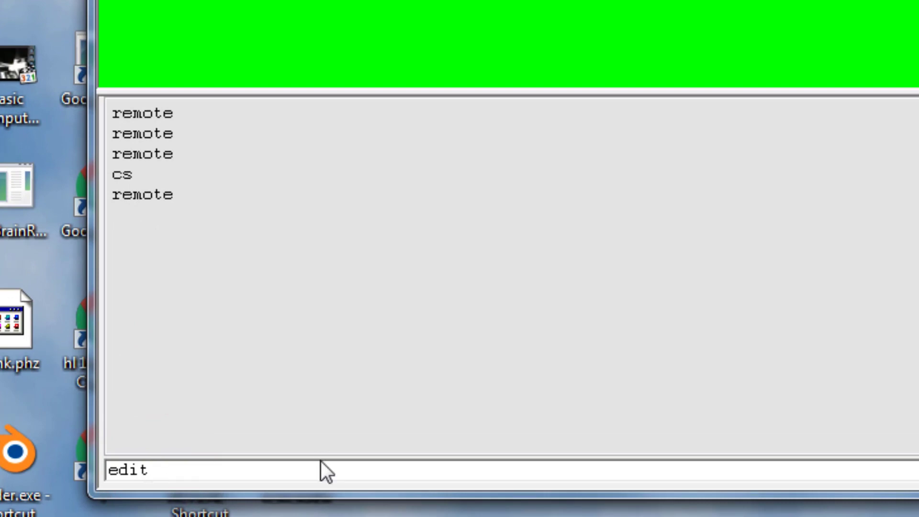
text(")
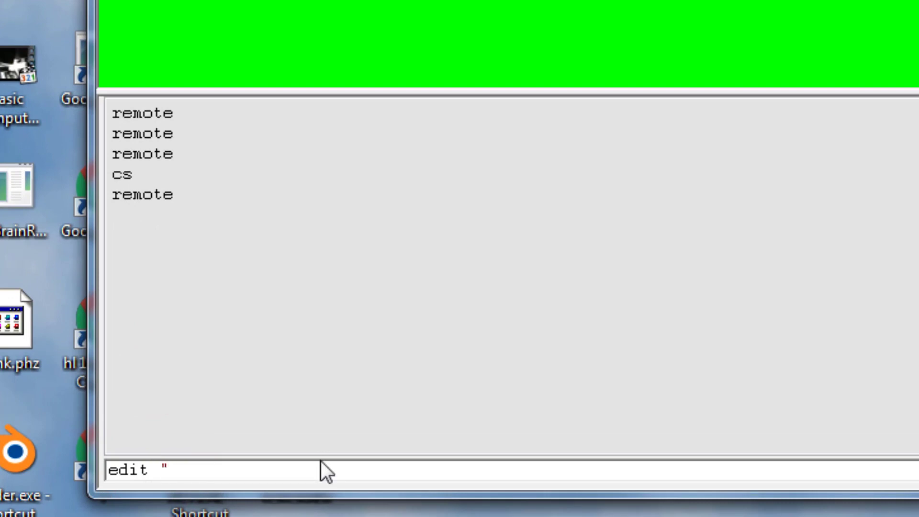
text(remote)
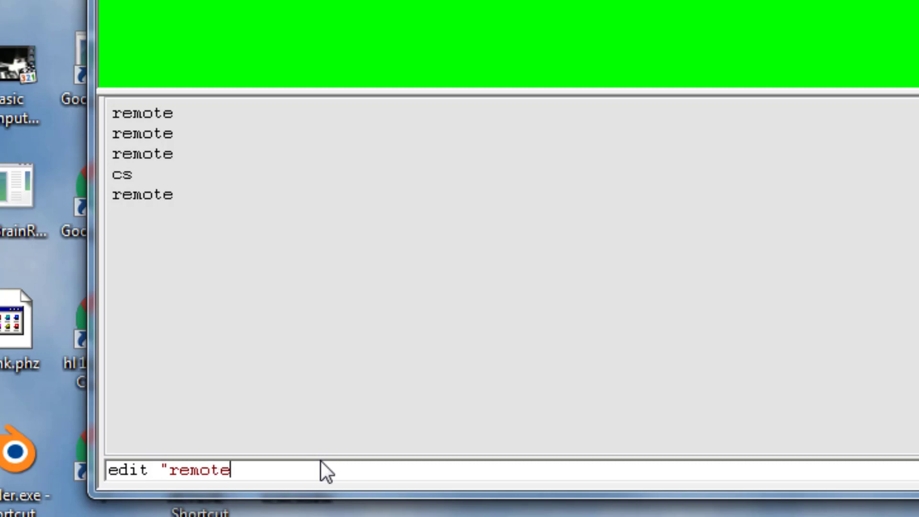
key(Return)
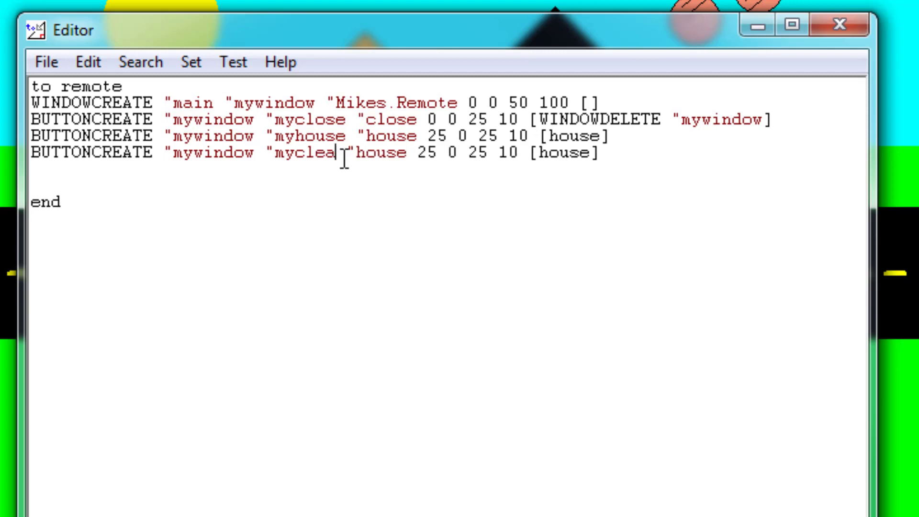
Make a third button myclear labelled cs at 0 10 that runs cs.
text(r)
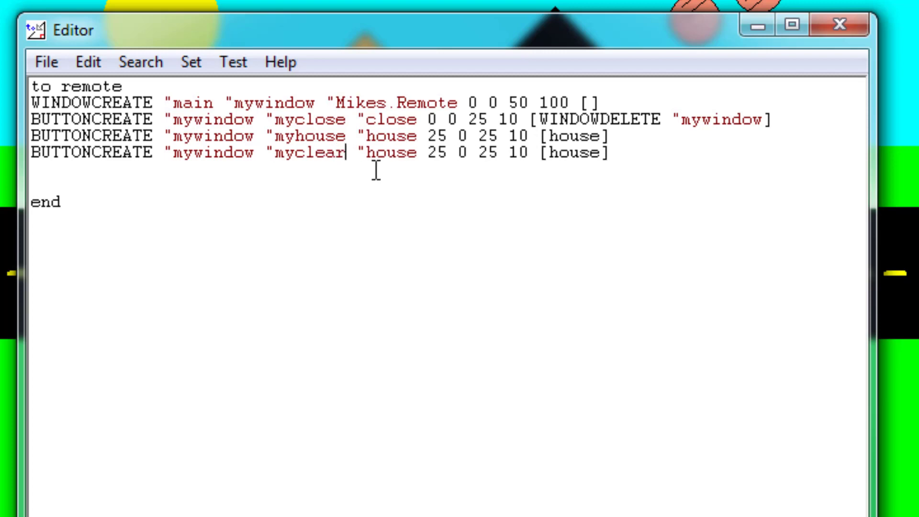
double_click(387, 153)
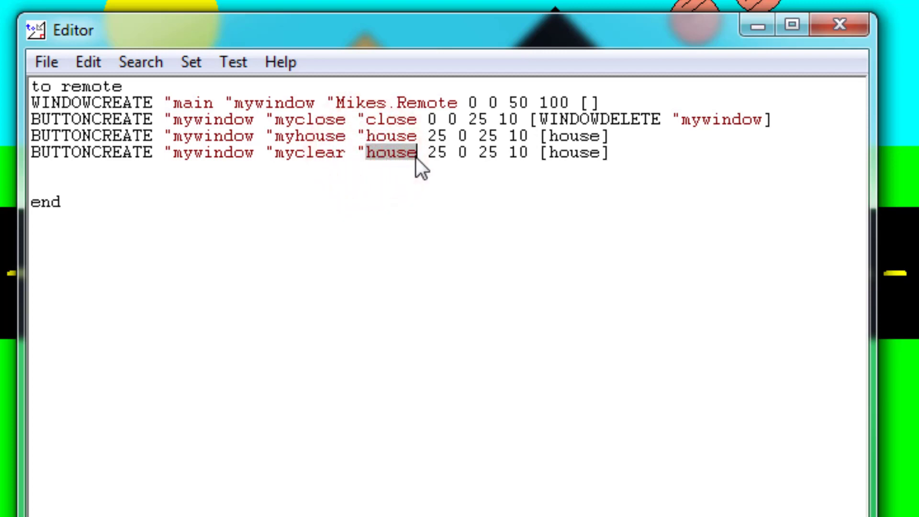
text(cs)
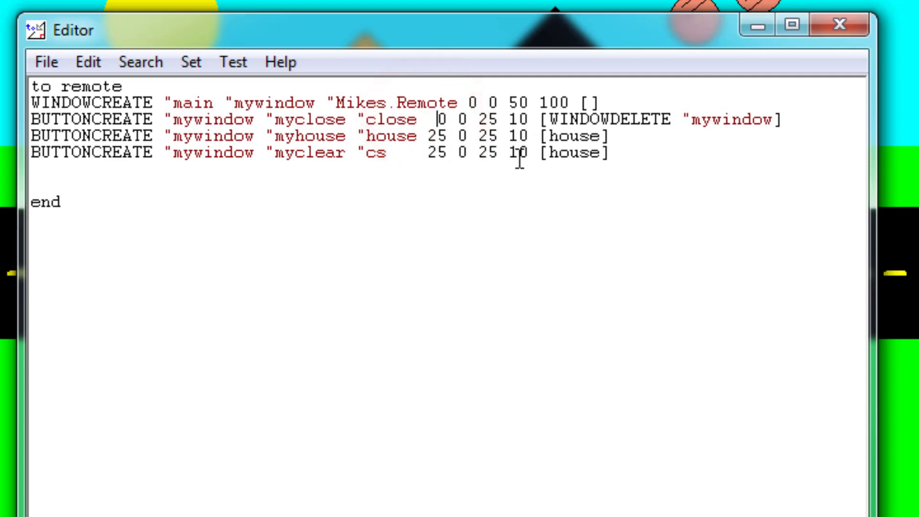
click(422, 153)
text( 0)
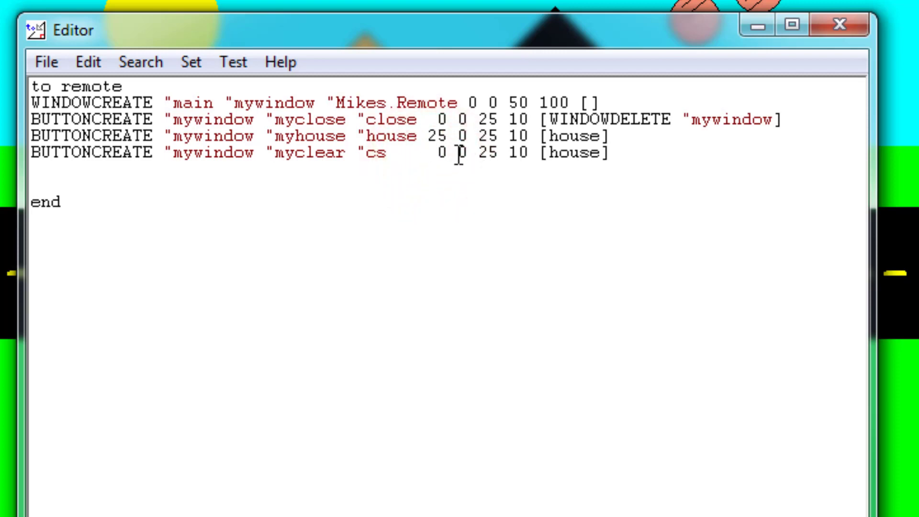
text(1)
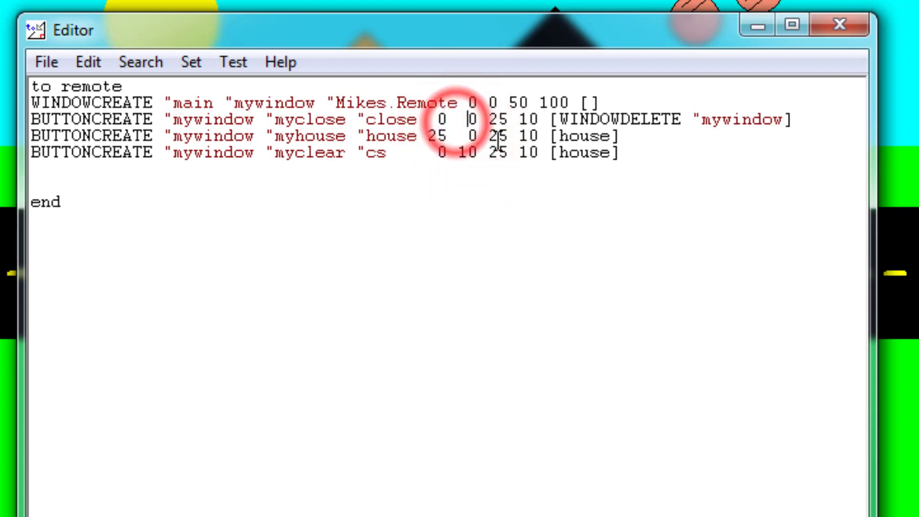
mouse_move(479, 177)
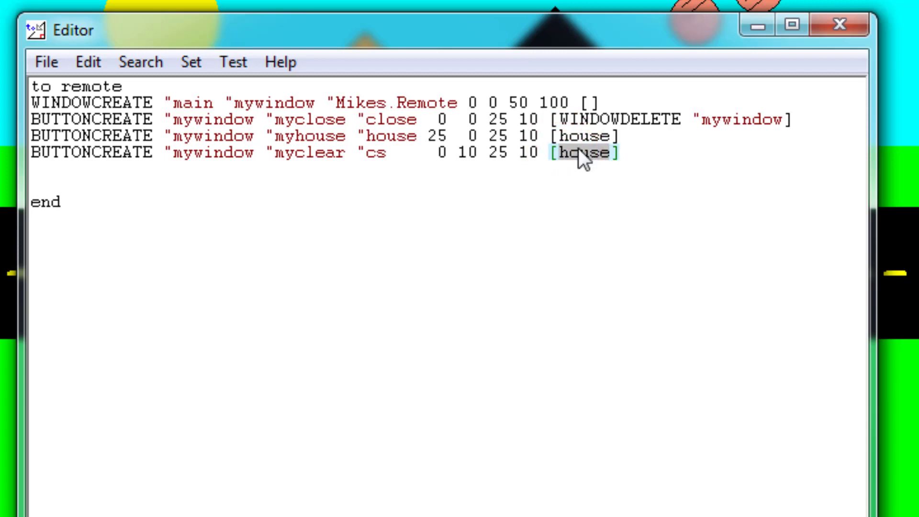
text(cs)
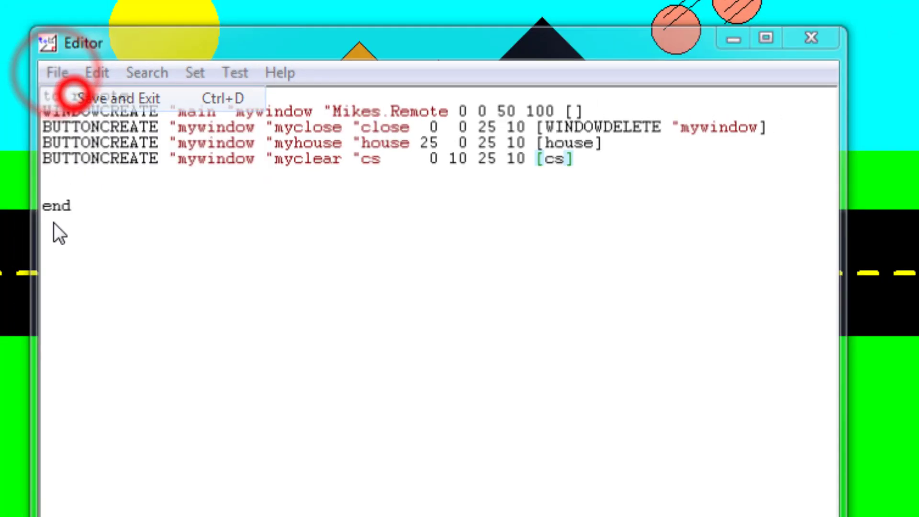
Save the procedure, then test Mikes.Remote: cs clears, house redraws, close removes the window.
click(103, 97)
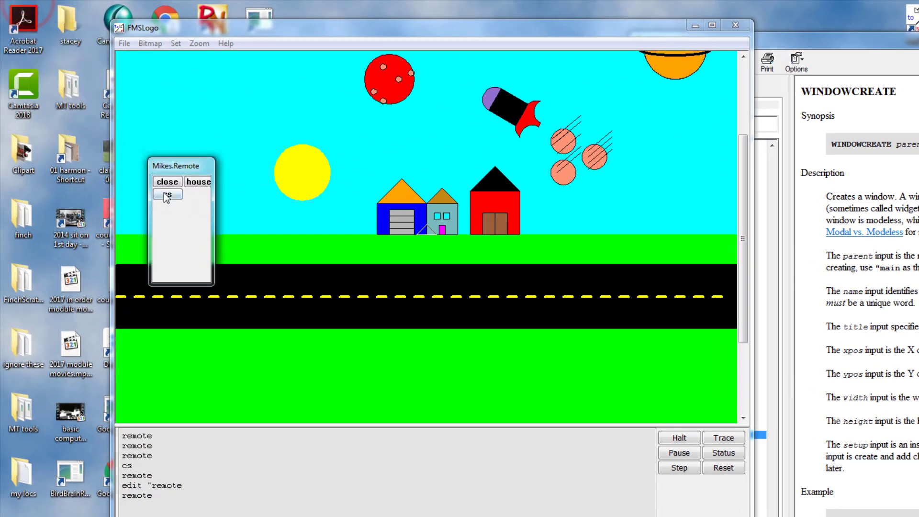
click(166, 194)
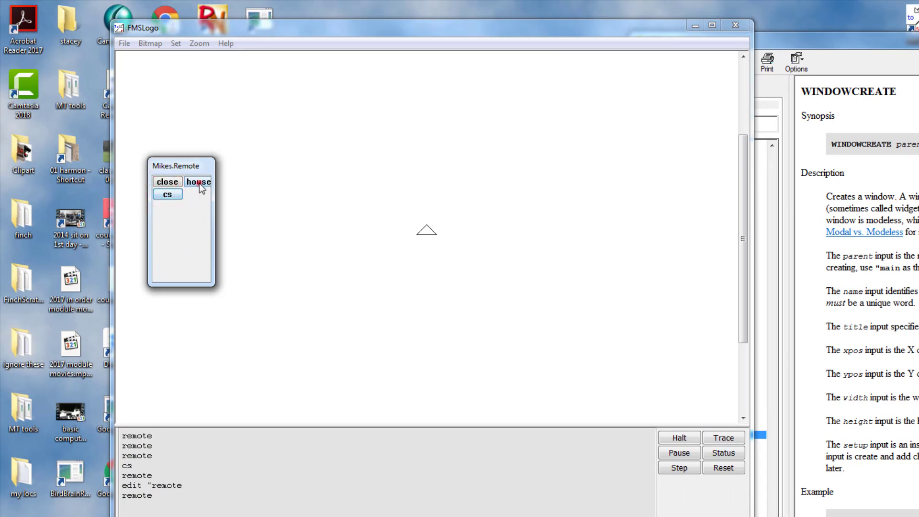
click(197, 183)
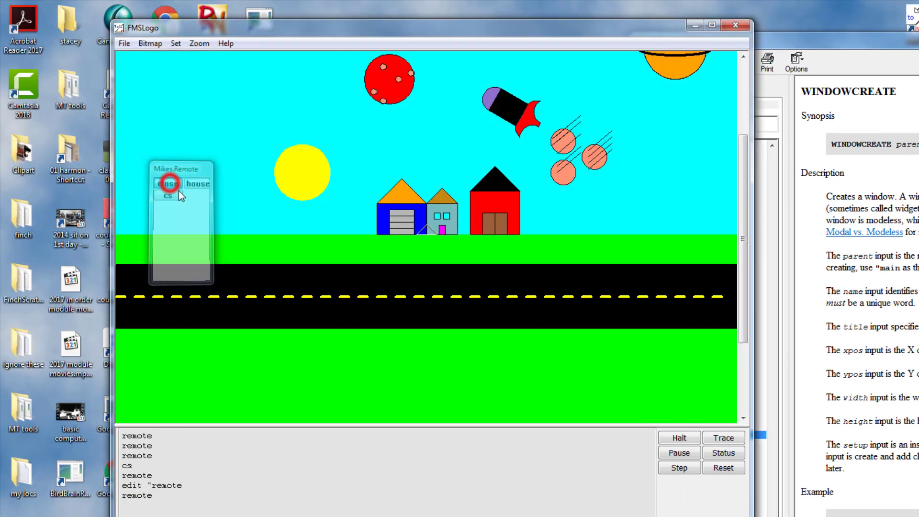
click(168, 184)
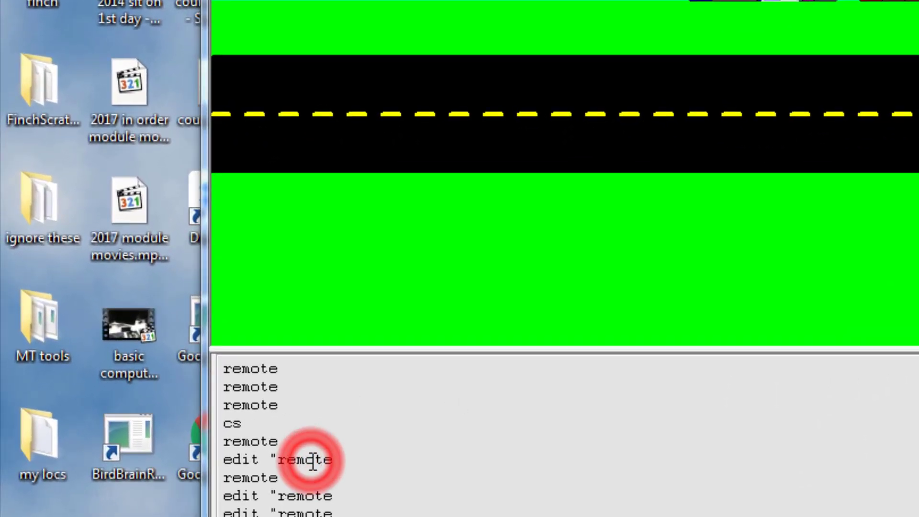
Reopen remote and paste a copy of the myhouse line, starting to rework it as mypu.
click(312, 459)
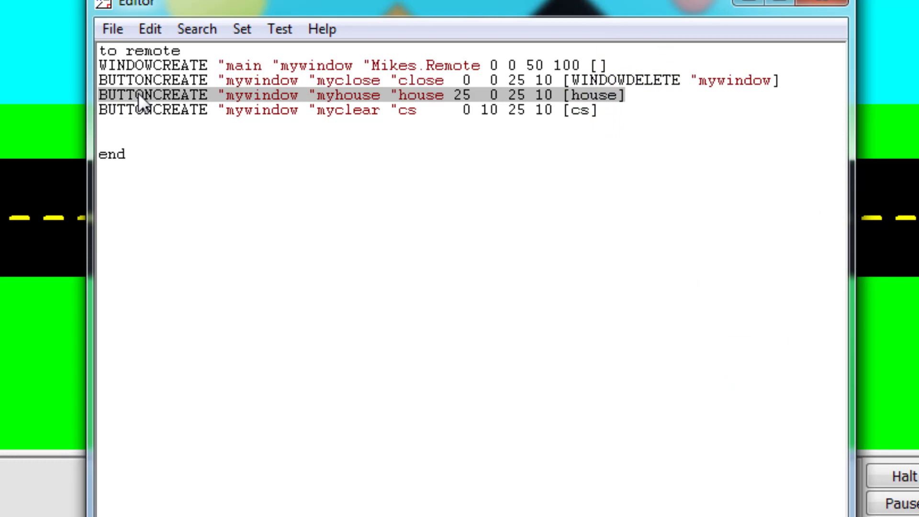
click(135, 135)
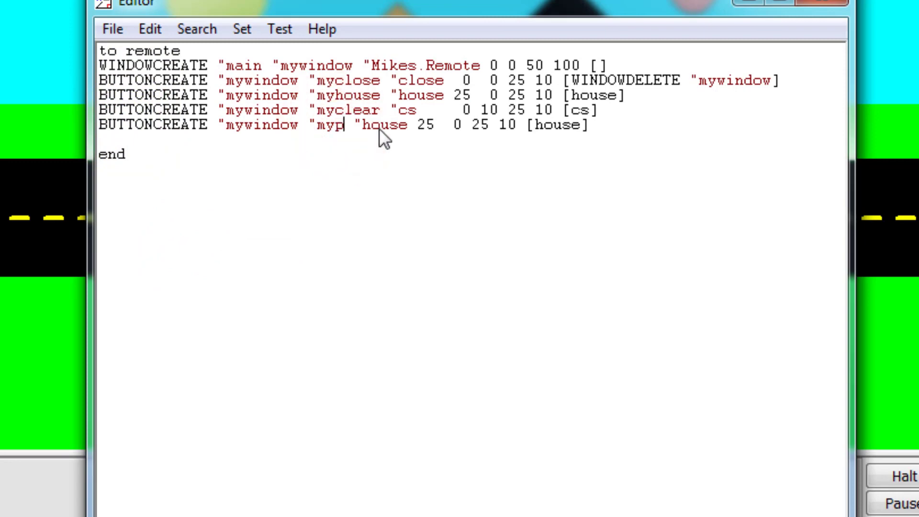
text(u)
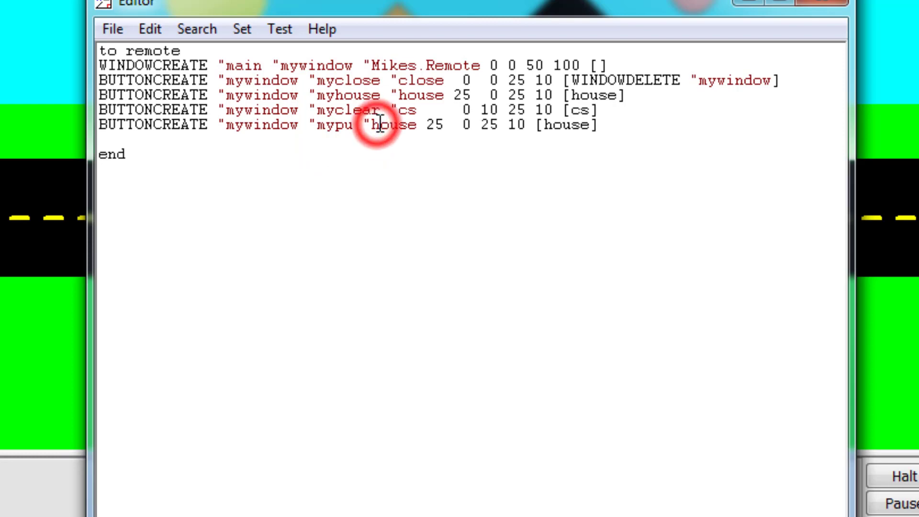
double_click(387, 124)
text(pu   )
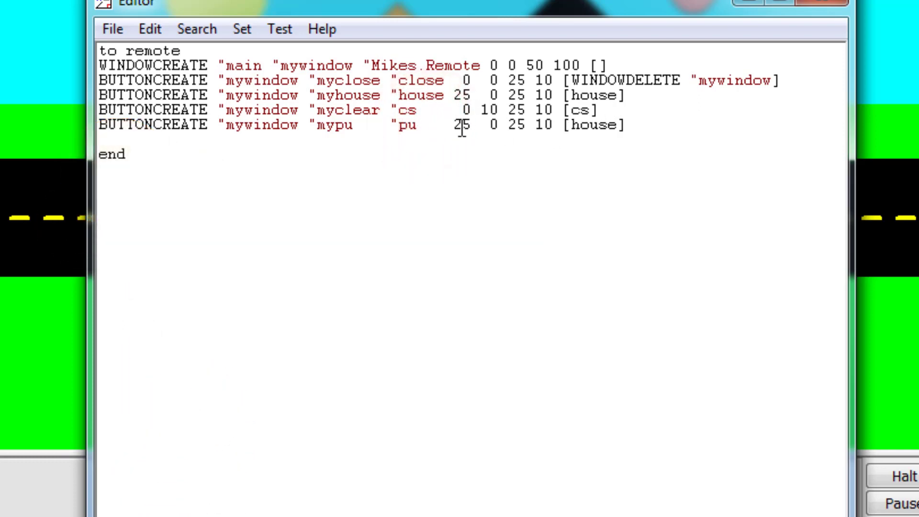
mouse_move(520, 132)
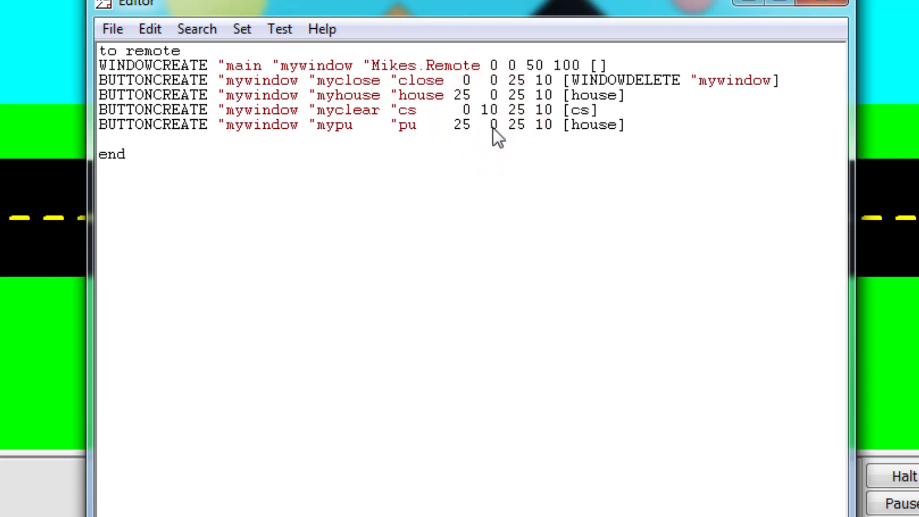
text(1)
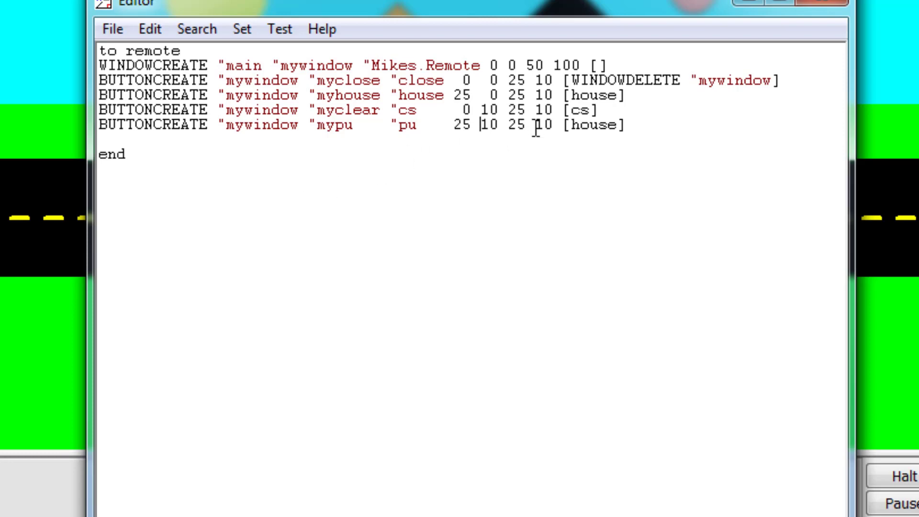
mouse_move(470, 147)
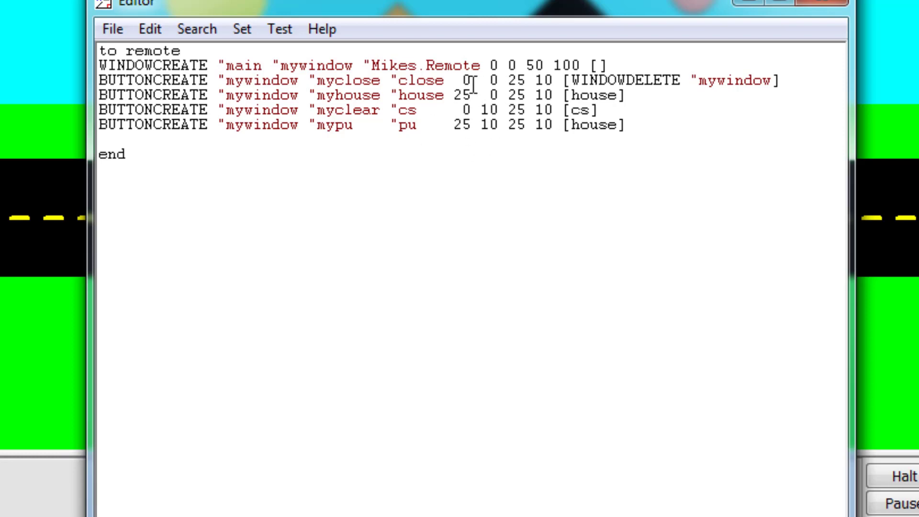
Finish the new line as BUTTONCREATE "mypu "pu 25 10 25 10 [pu].
click(491, 95)
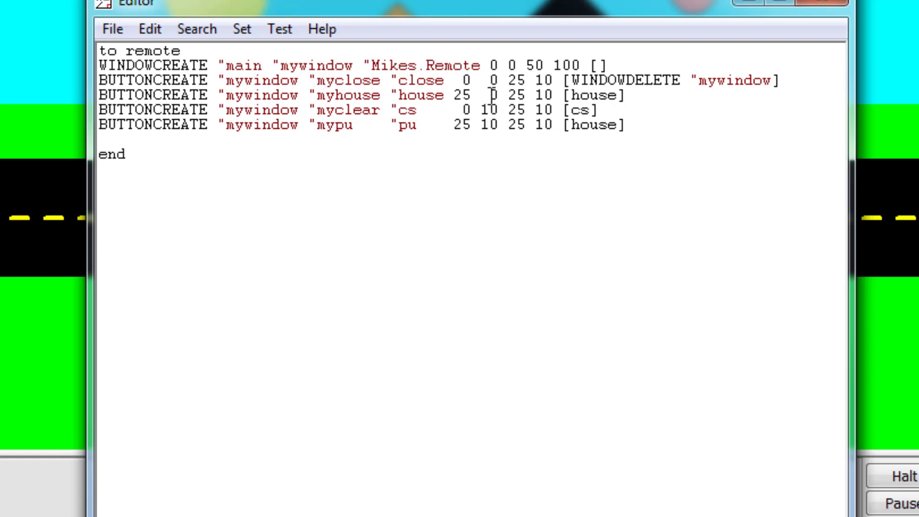
click(486, 125)
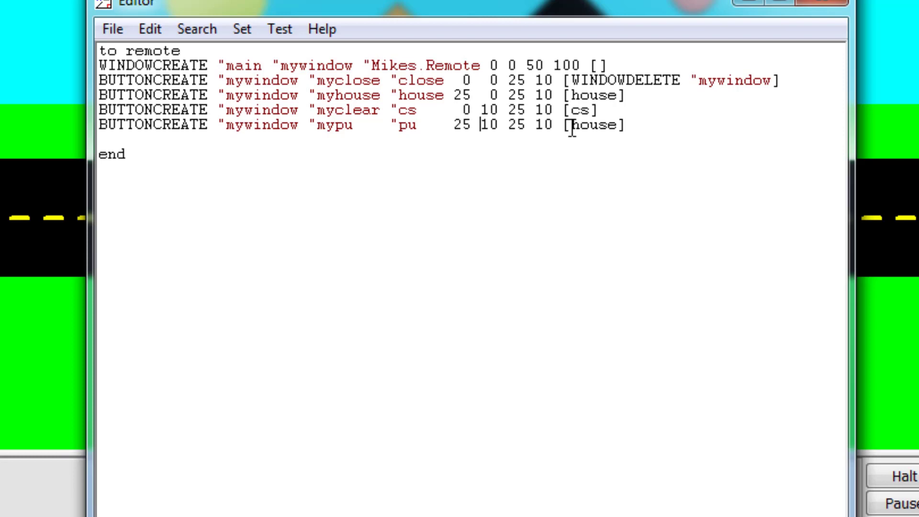
double_click(592, 124)
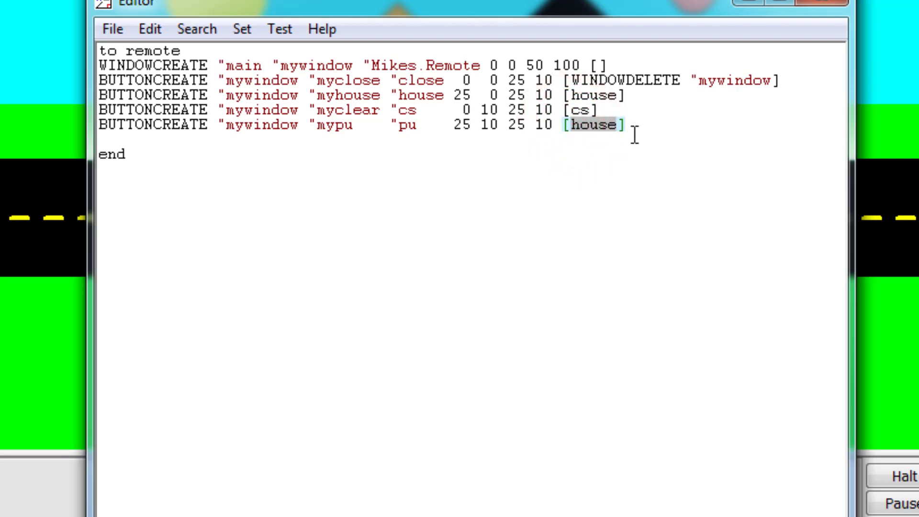
text(pu)
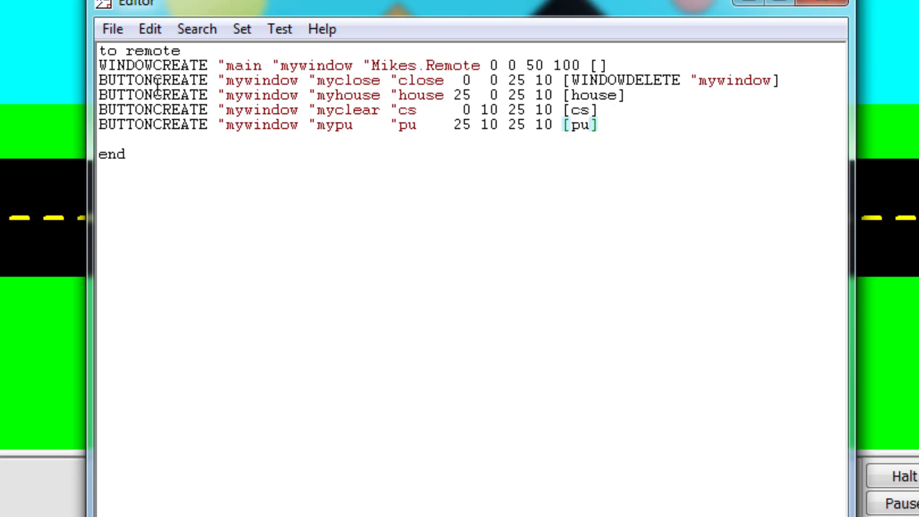
mouse_move(252, 176)
text(2)
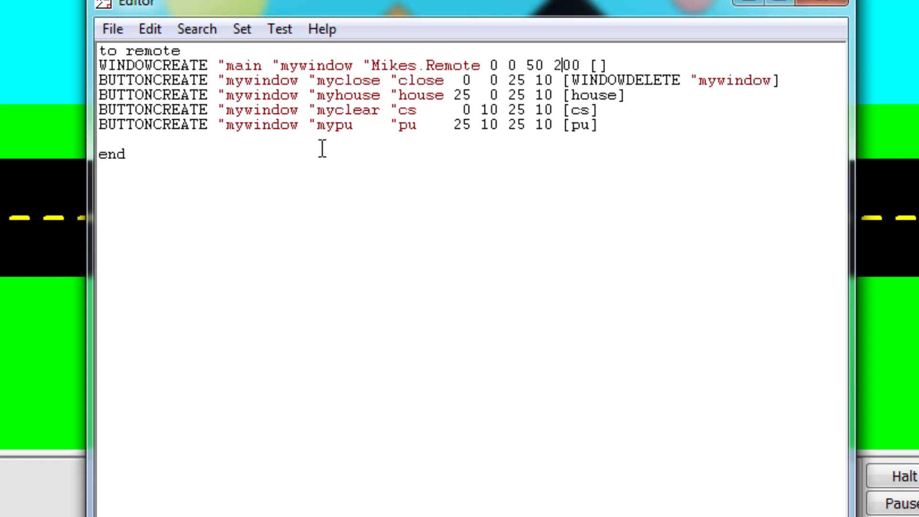
mouse_move(350, 97)
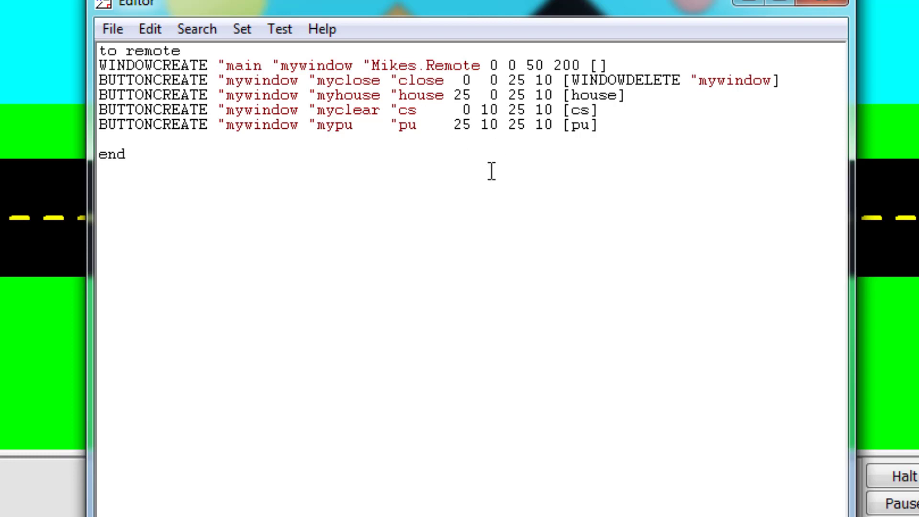
mouse_move(599, 217)
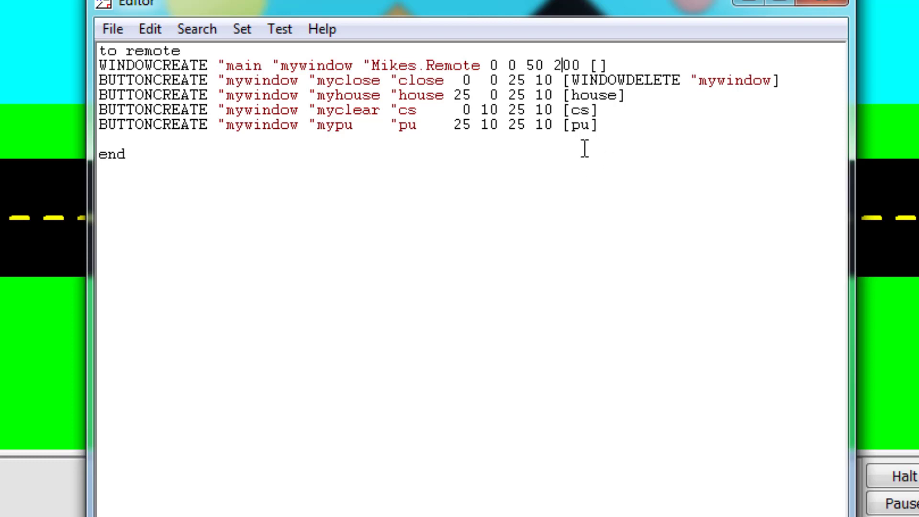
mouse_move(133, 143)
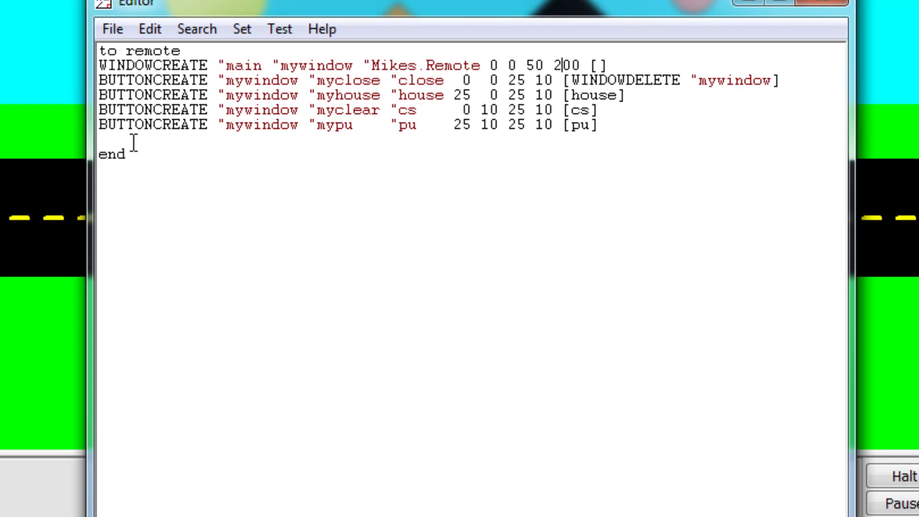
mouse_move(328, 270)
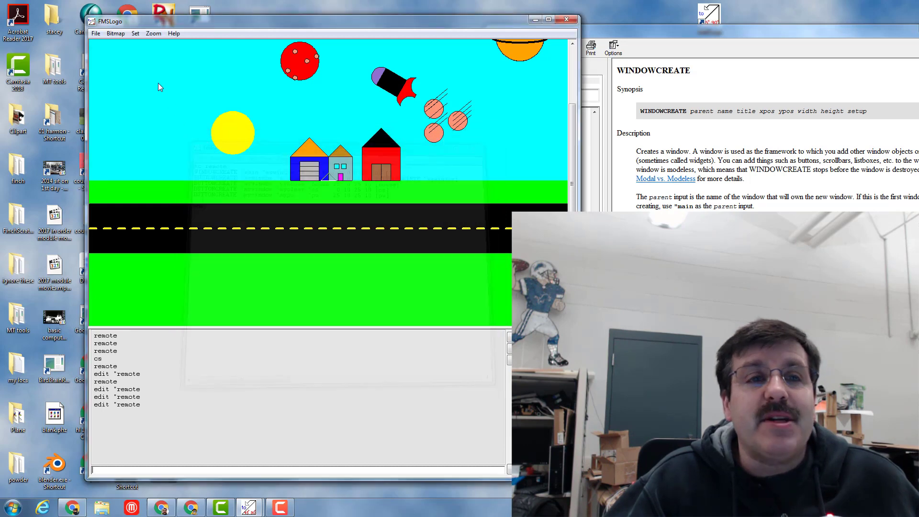
Bring up the FMSLogo File menu showing the workspace saving options.
click(95, 33)
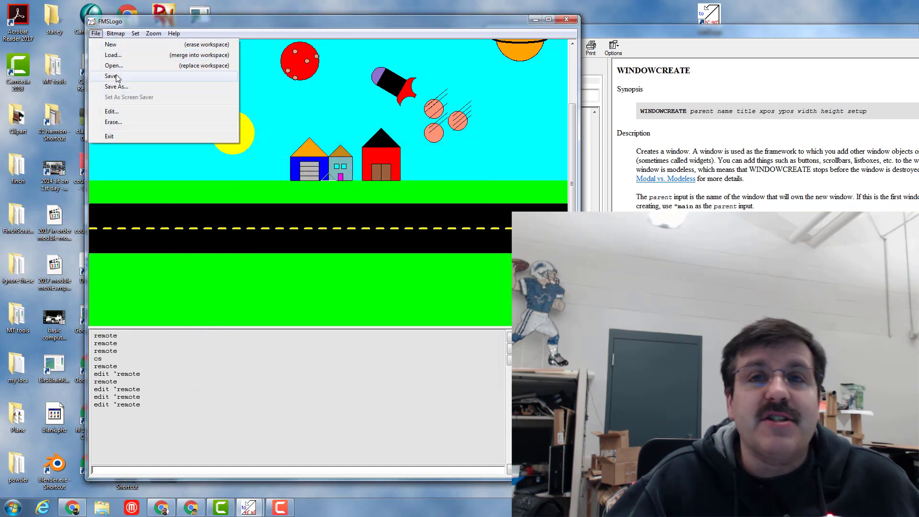